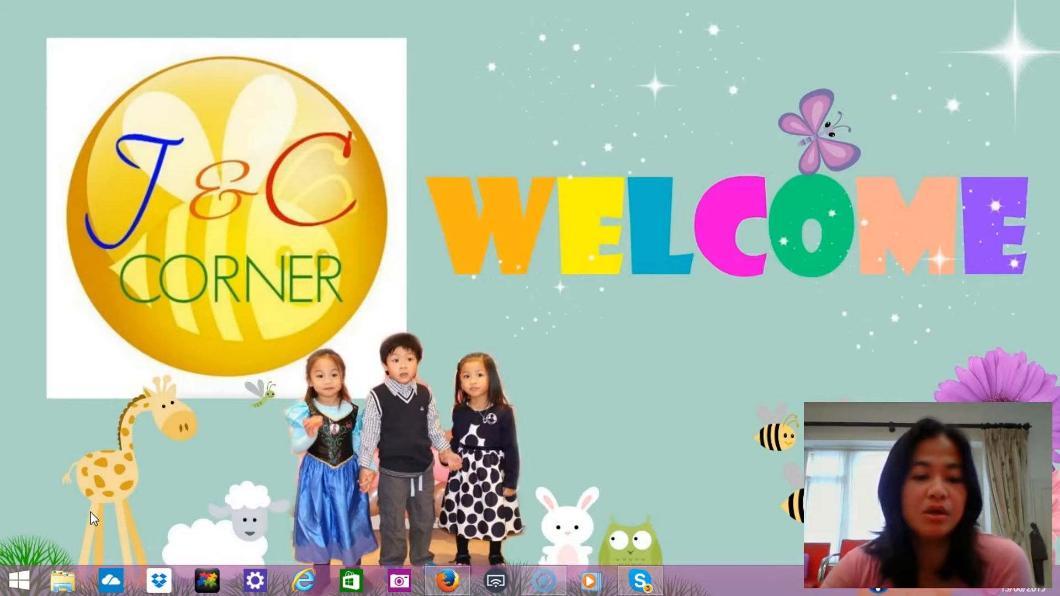
Sign in to YouTube in Firefox with the channel account's password
{"action": "left_click", "coordinate": [447, 580]}
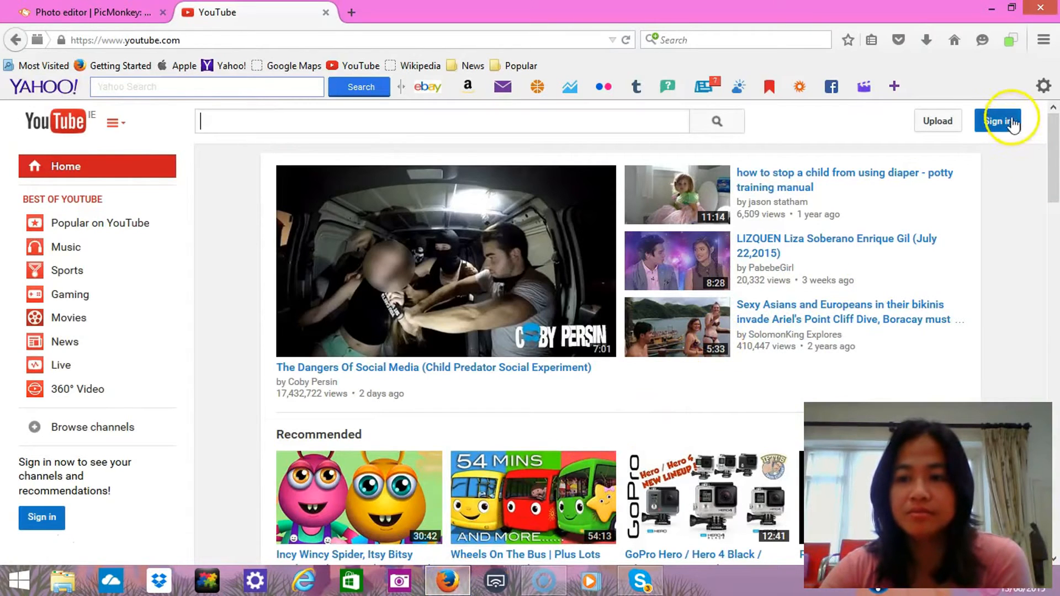
{"action": "left_click", "coordinate": [1001, 120]}
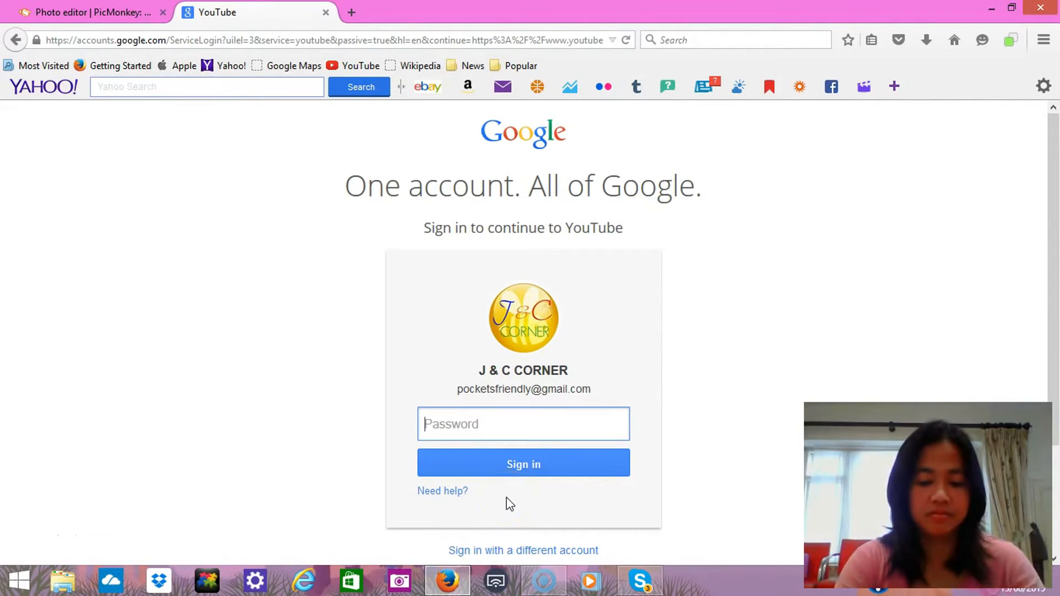
{"action": "type", "text": "••••"}
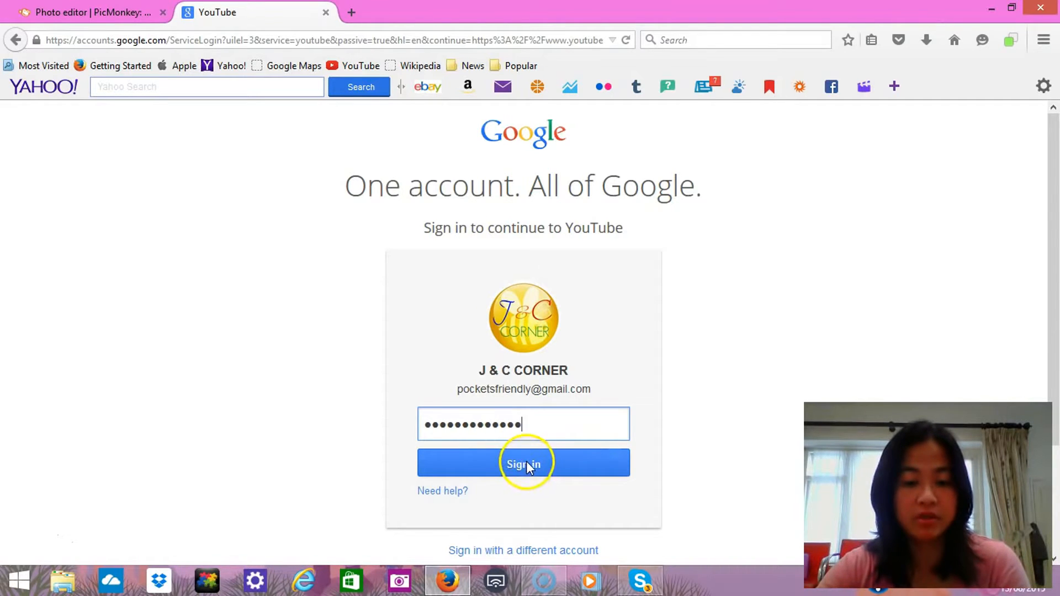
{"action": "left_click", "coordinate": [523, 464]}
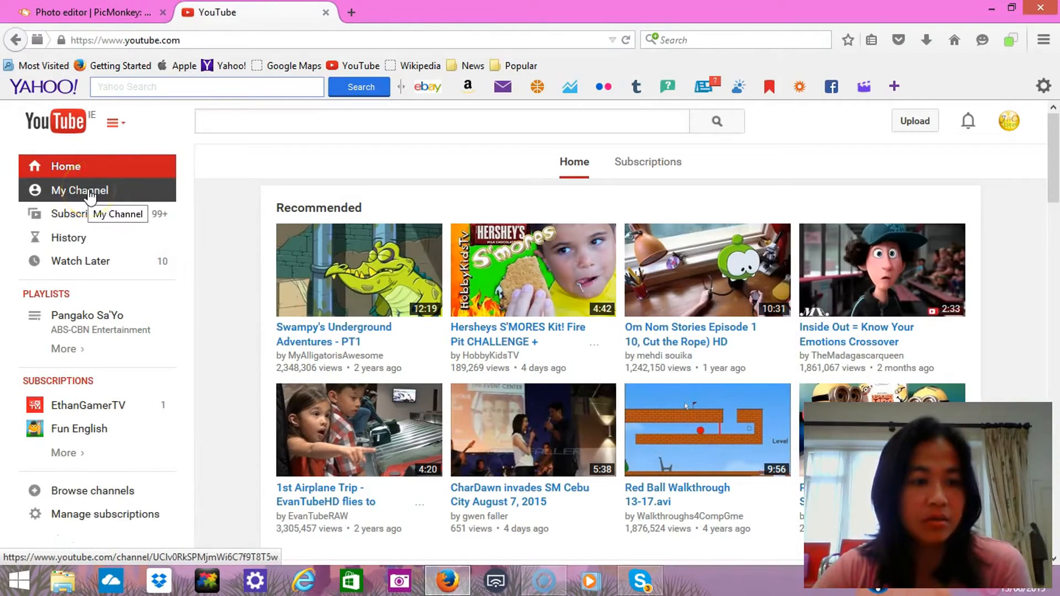
Open My Channel's Video Manager and scroll down to the bangle glitz and glow set video
{"action": "left_click", "coordinate": [78, 190]}
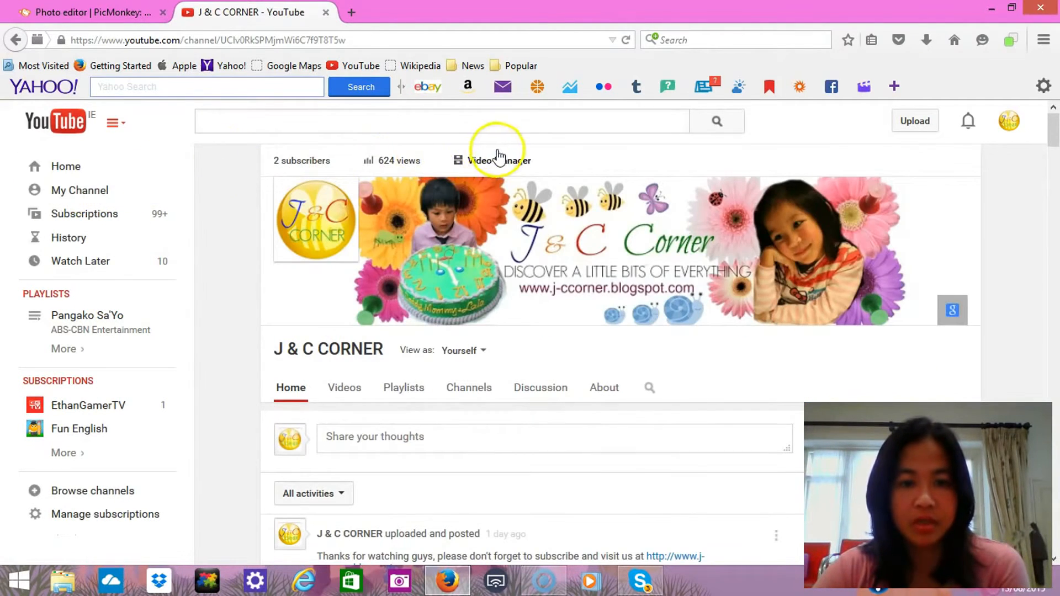
{"action": "left_click", "coordinate": [499, 160]}
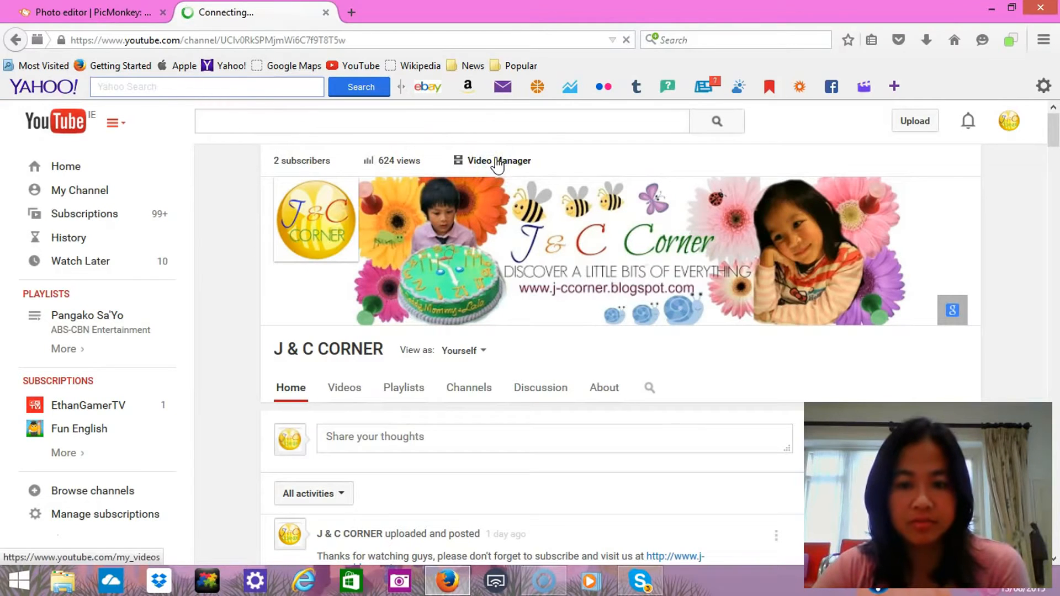
{"action": "left_click", "coordinate": [499, 160]}
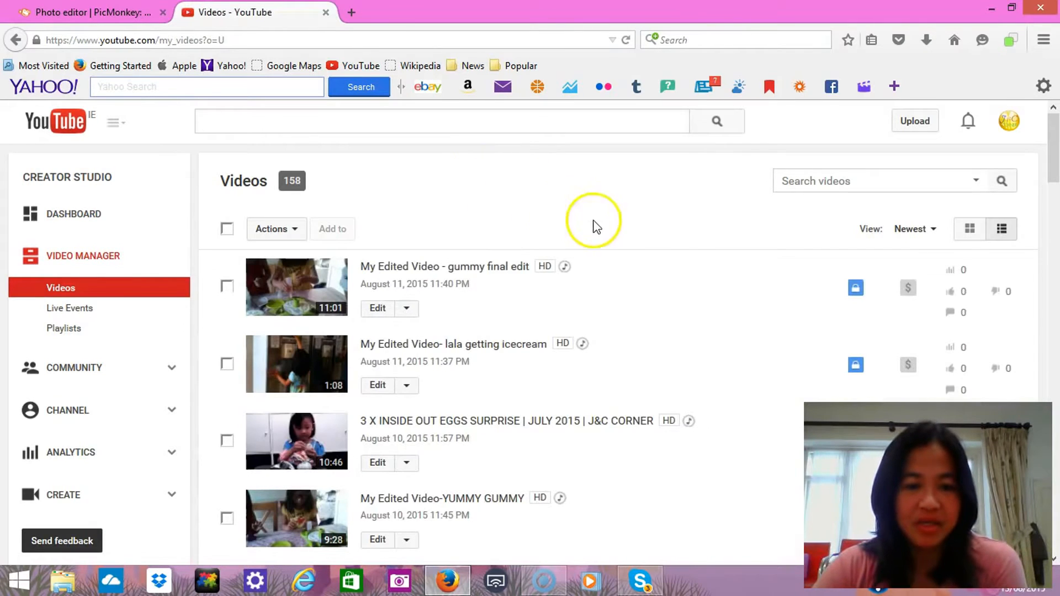
{"action": "scroll", "scroll_direction": "down", "scroll_amount": 3}
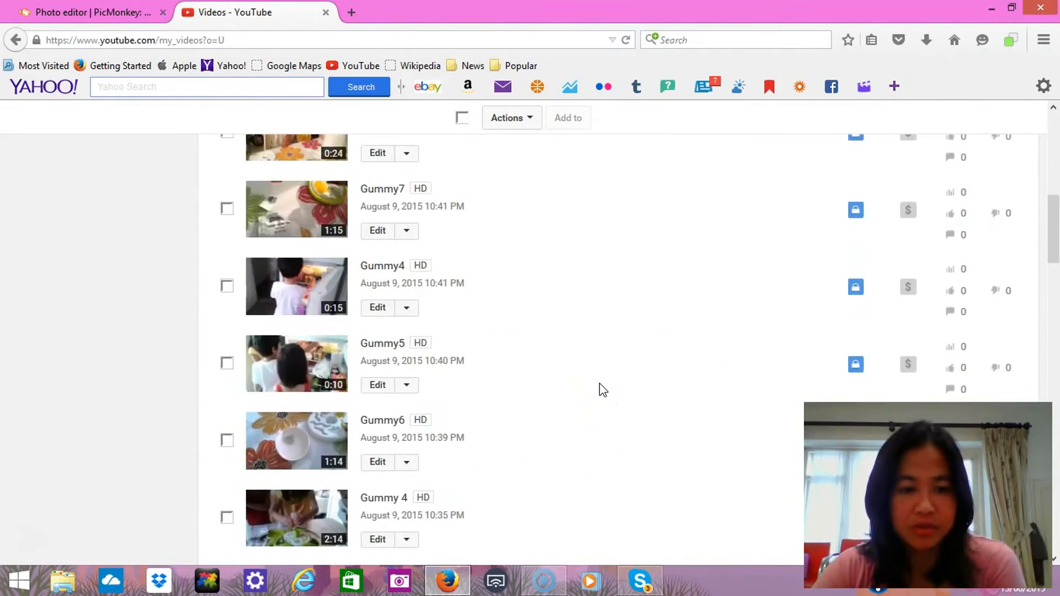
{"action": "scroll", "scroll_direction": "down", "scroll_amount": 3}
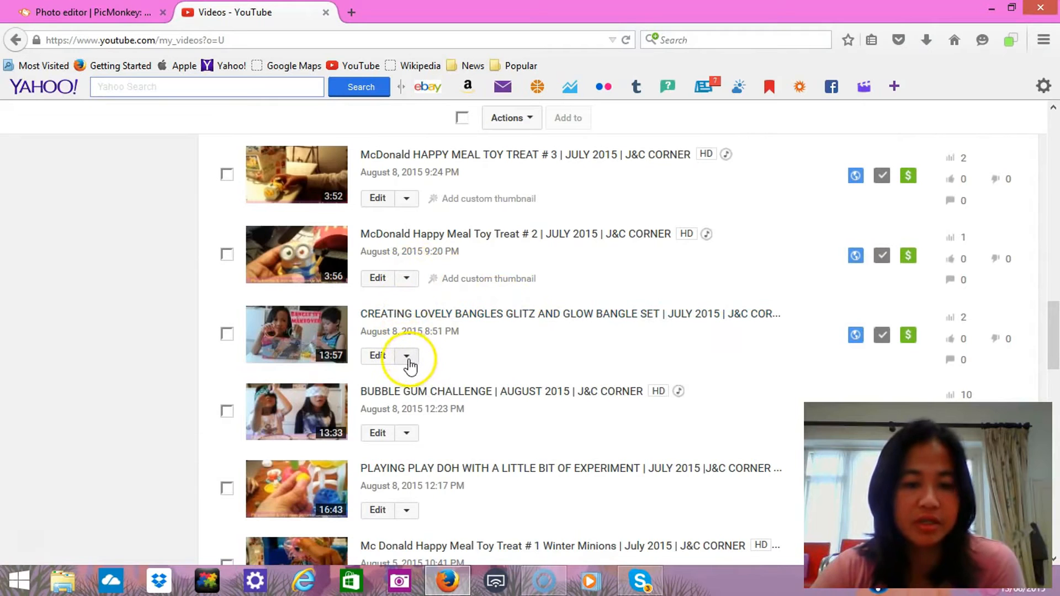
Choose Download MP4 from the bangle set video's Edit dropdown
{"action": "left_click", "coordinate": [407, 355]}
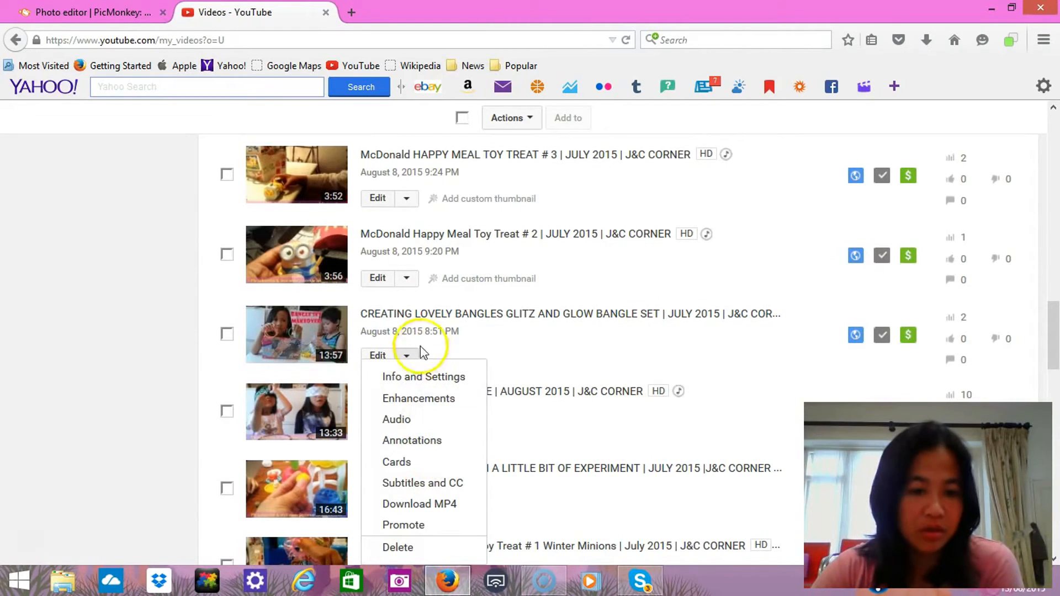
{"action": "left_click", "coordinate": [407, 355]}
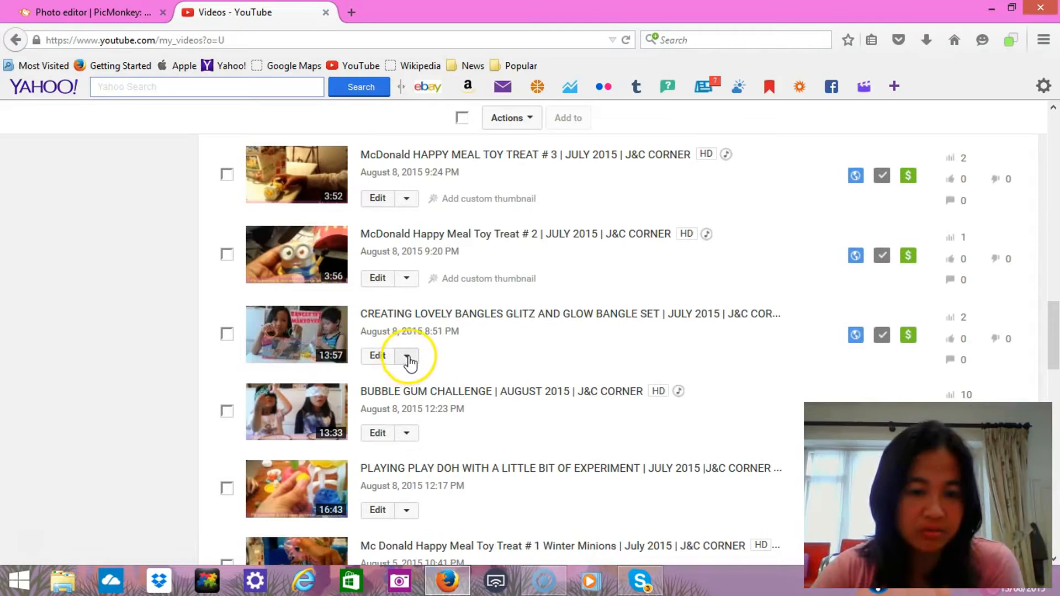
{"action": "left_click", "coordinate": [406, 355]}
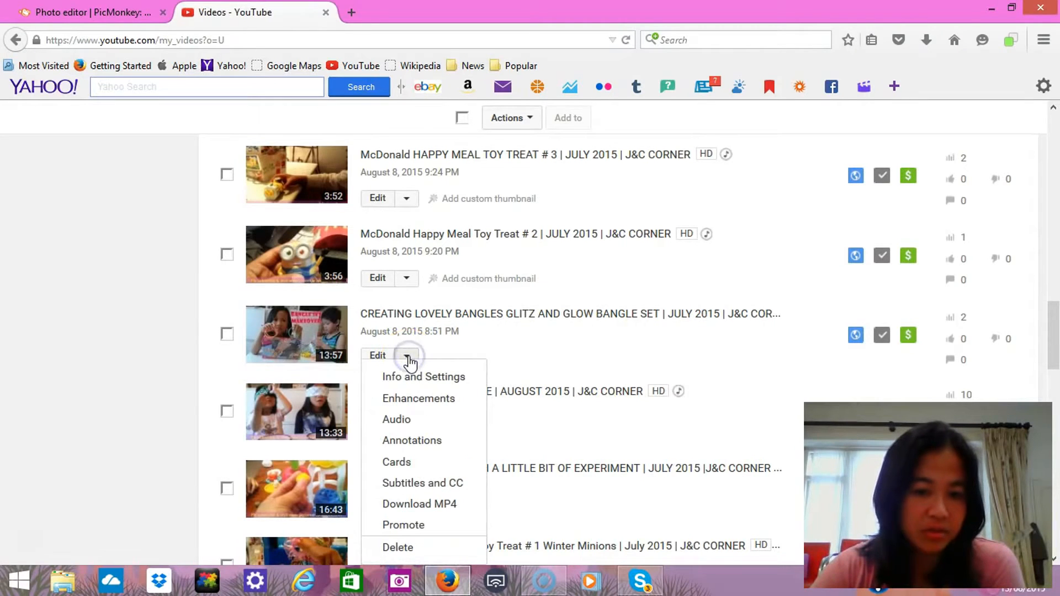
{"action": "mouse_move", "coordinate": [423, 483]}
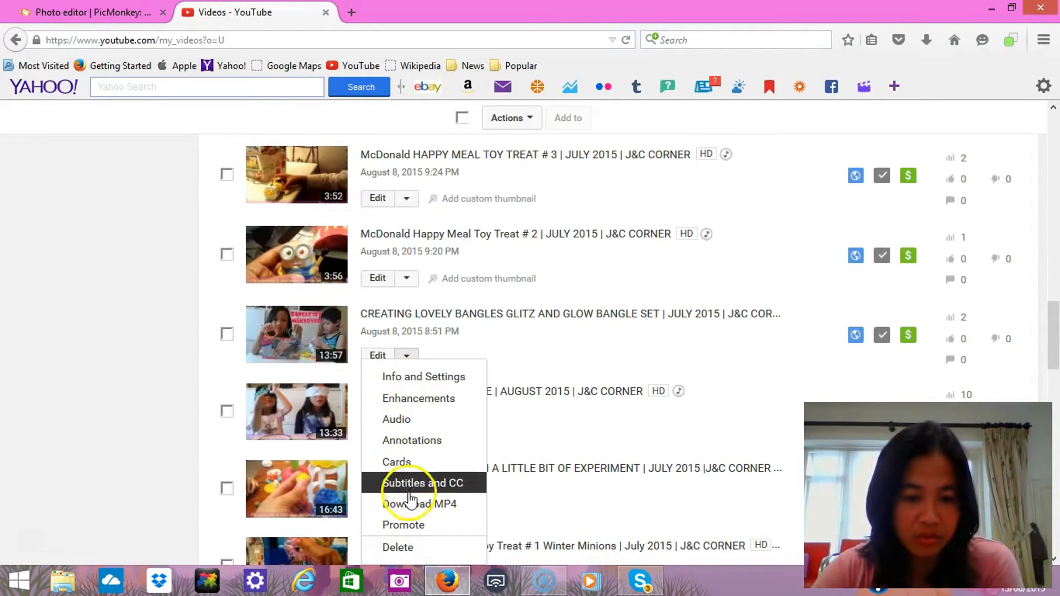
{"action": "mouse_move", "coordinate": [419, 504]}
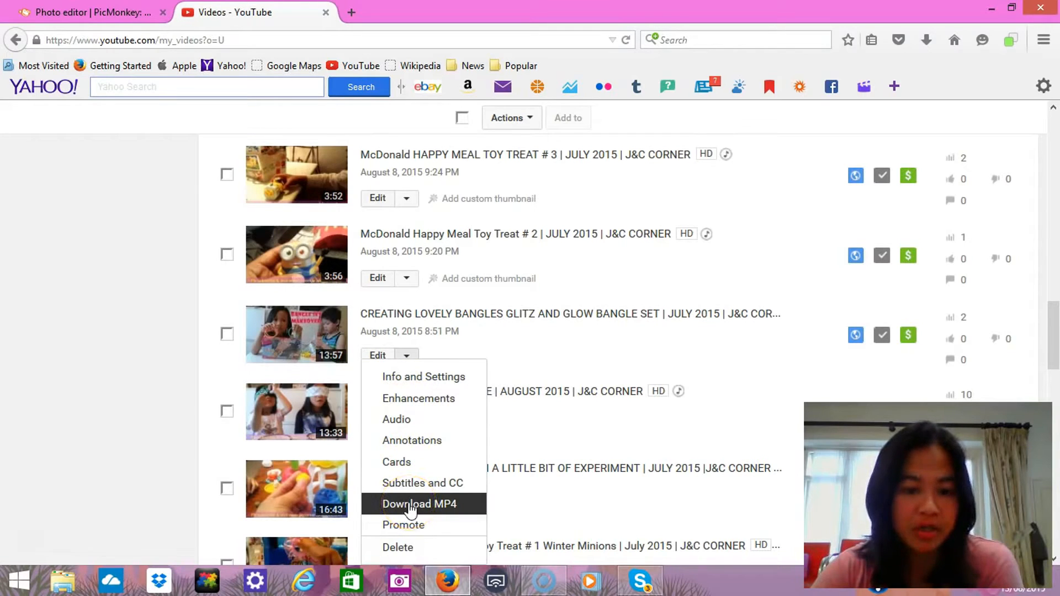
{"action": "left_click", "coordinate": [452, 391]}
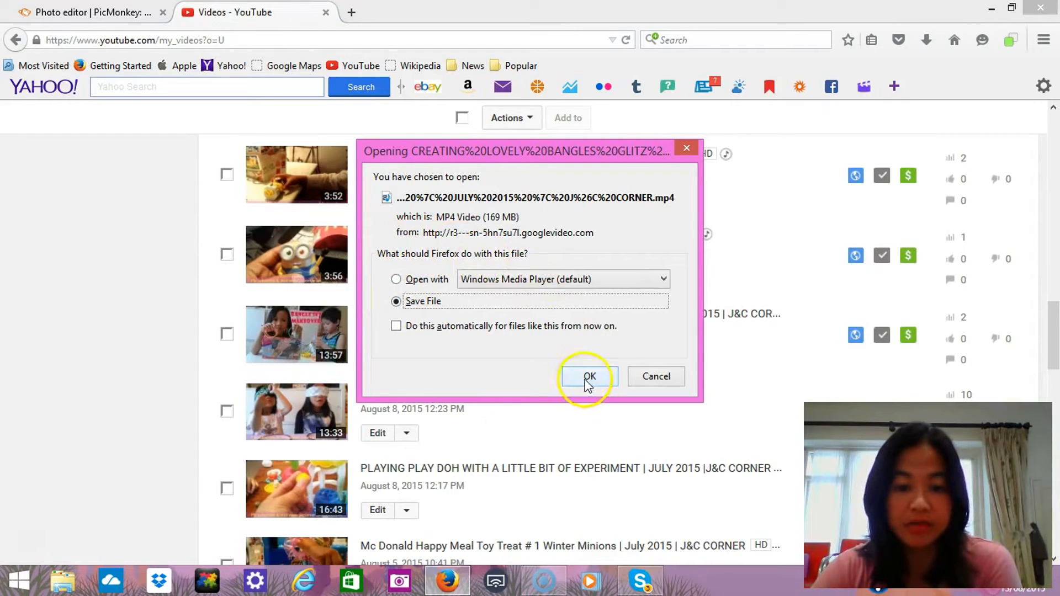
Confirm the Firefox download dialog to save the bangle video MP4
{"action": "left_click", "coordinate": [588, 377]}
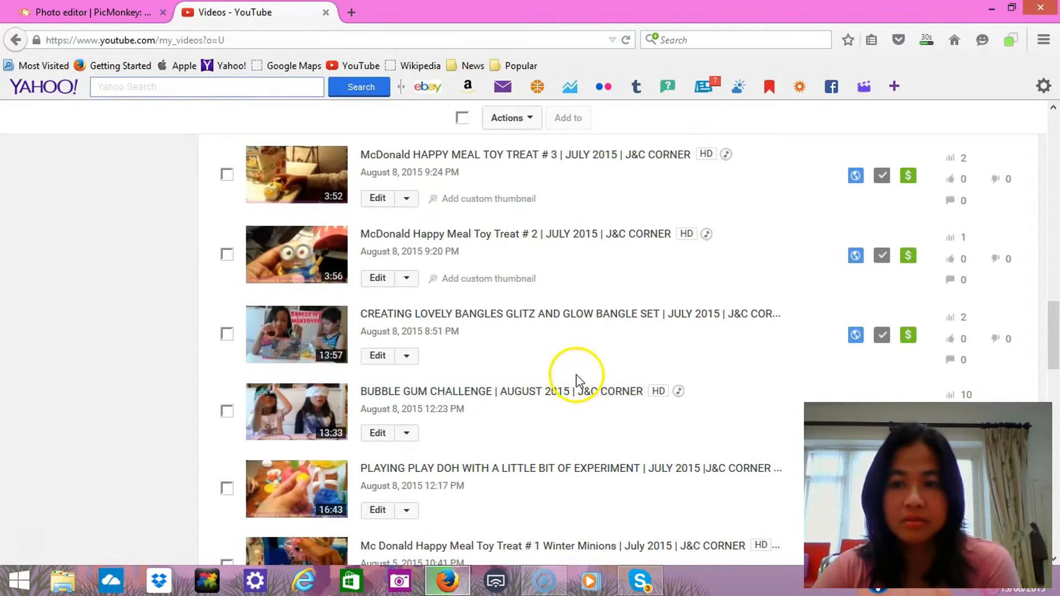
{"action": "mouse_move", "coordinate": [446, 379]}
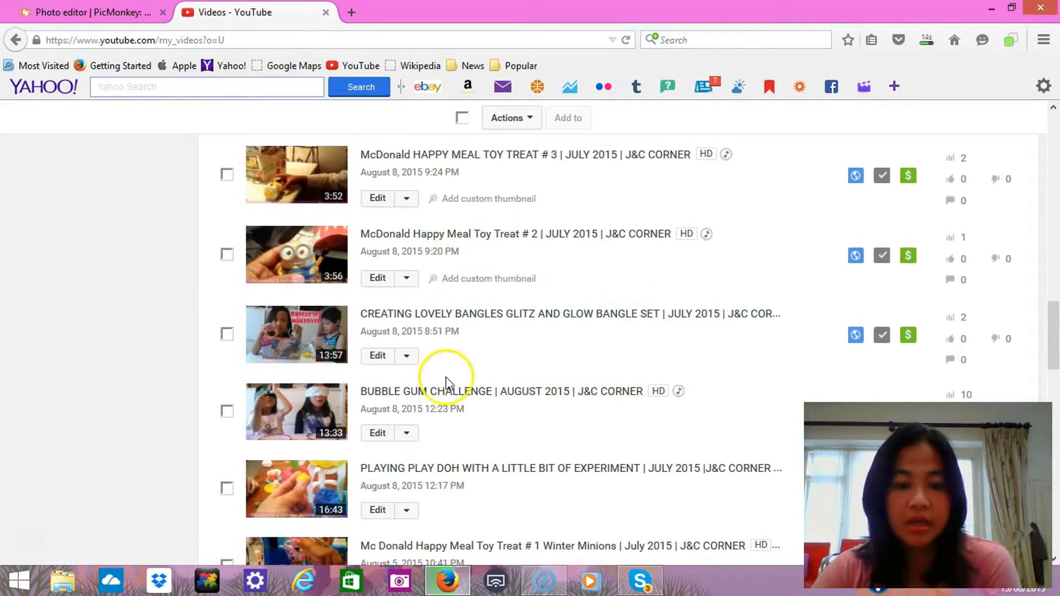
{"action": "mouse_move", "coordinate": [578, 423]}
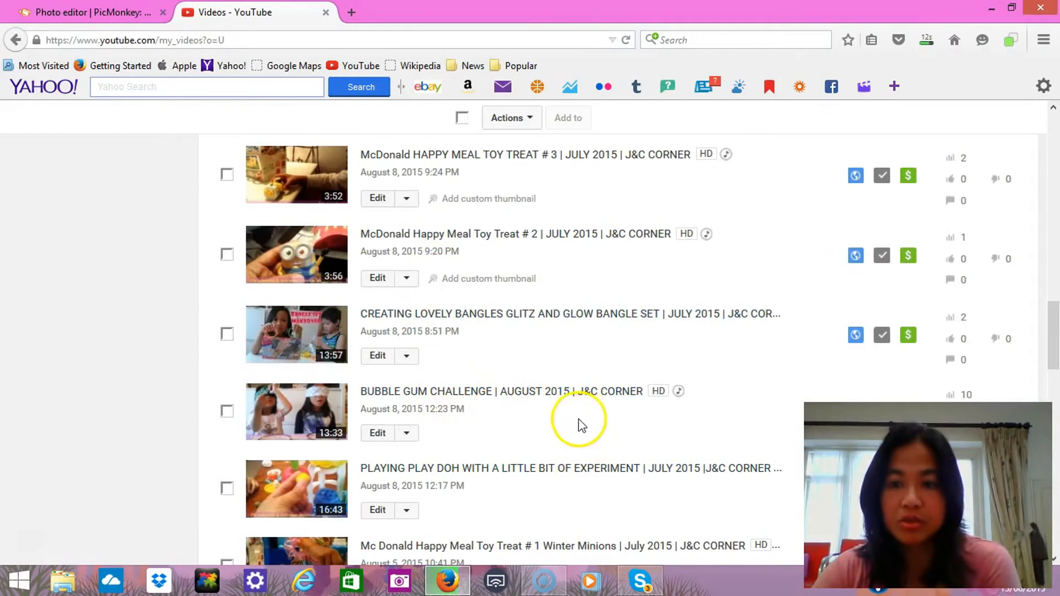
{"action": "mouse_move", "coordinate": [943, 37]}
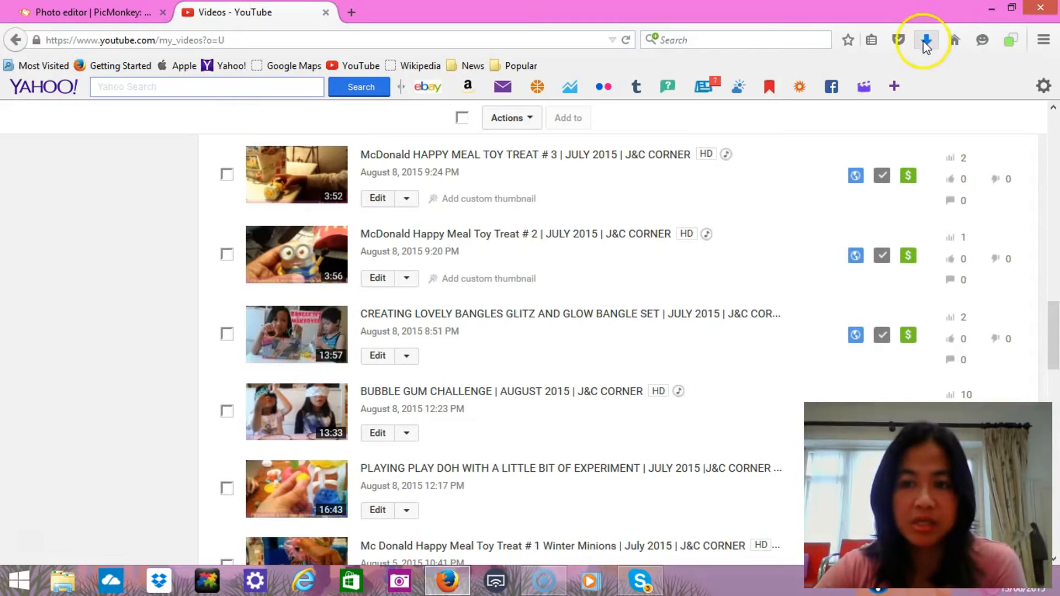
{"action": "mouse_move", "coordinate": [931, 47]}
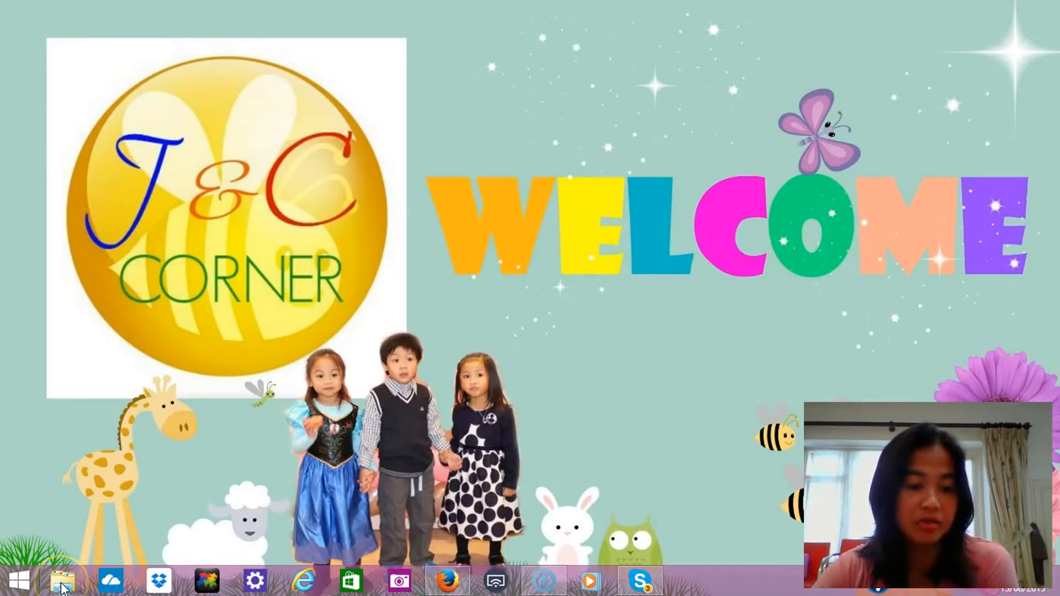
{"action": "left_click", "coordinate": [62, 580]}
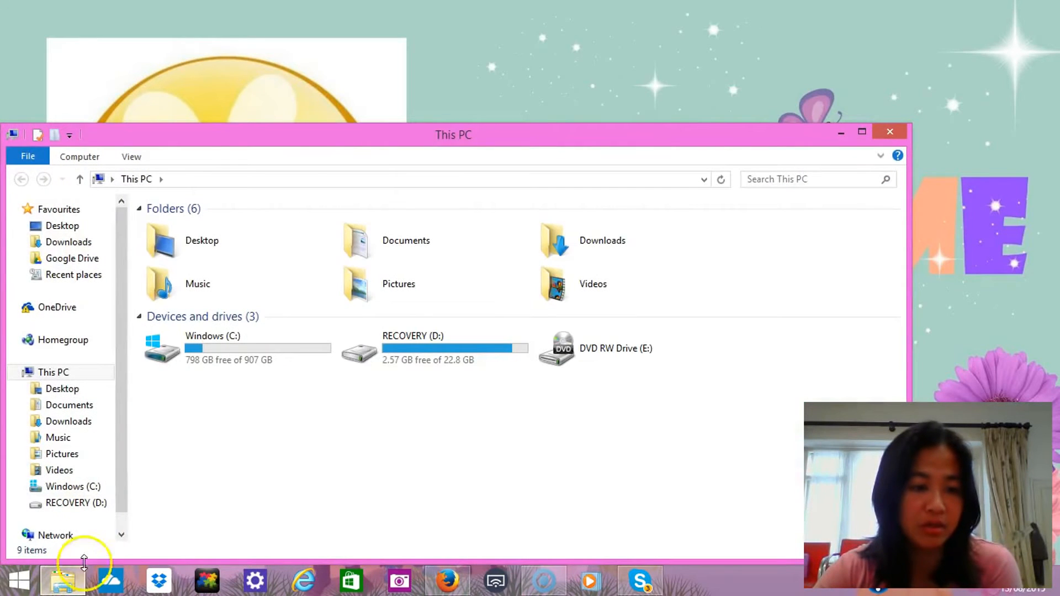
{"action": "left_click", "coordinate": [603, 240]}
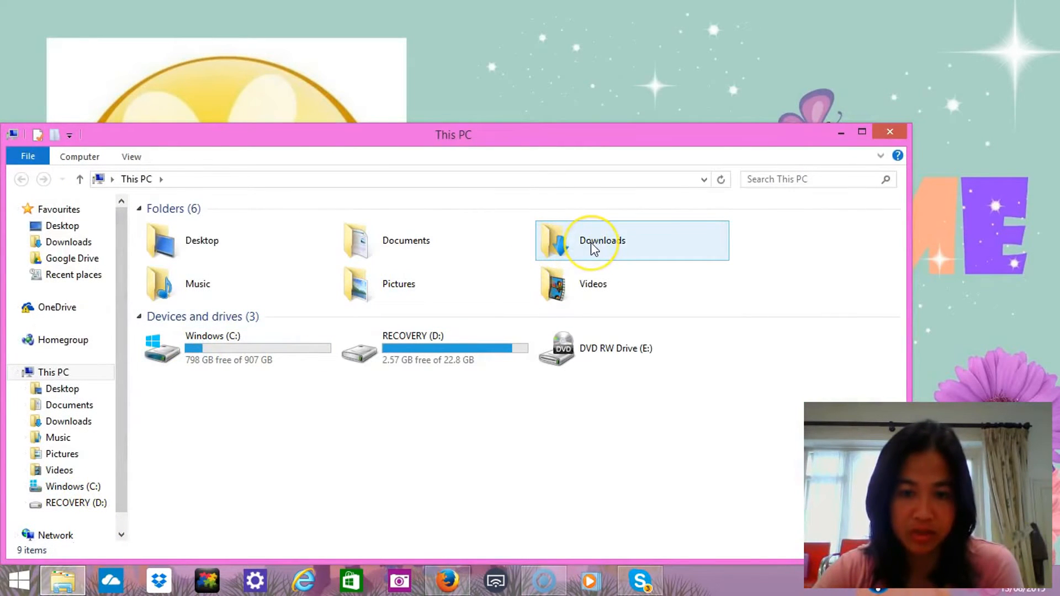
{"action": "double_click", "coordinate": [602, 240]}
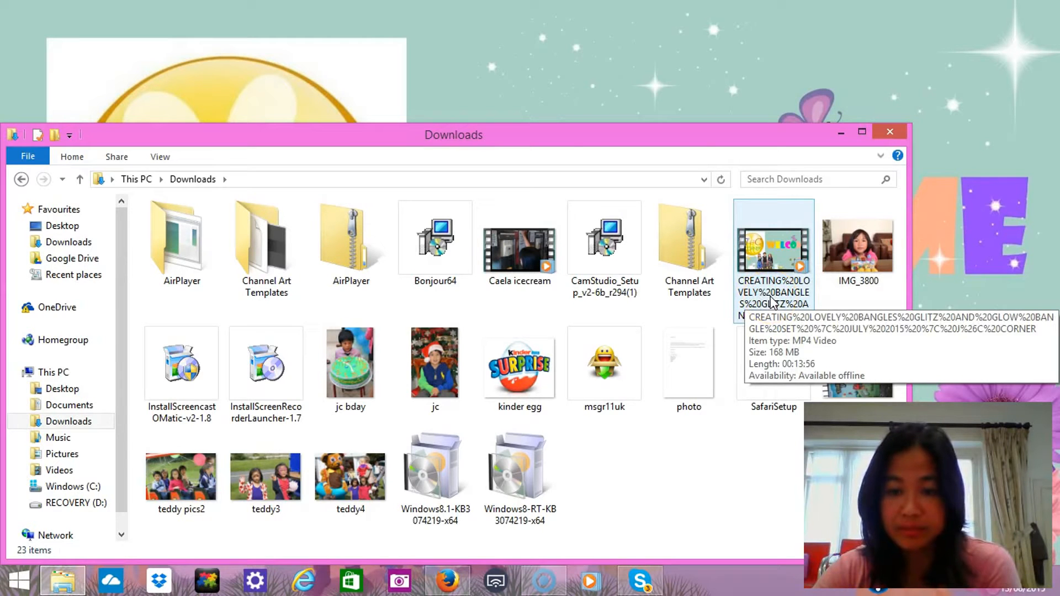
{"action": "double_click", "coordinate": [774, 251]}
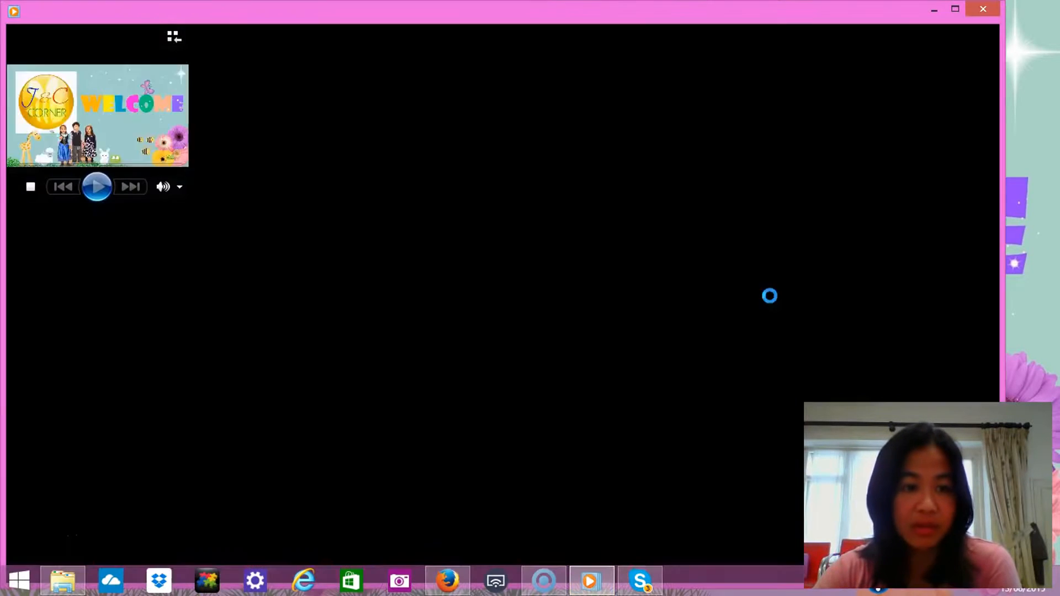
{"action": "left_click", "coordinate": [96, 186]}
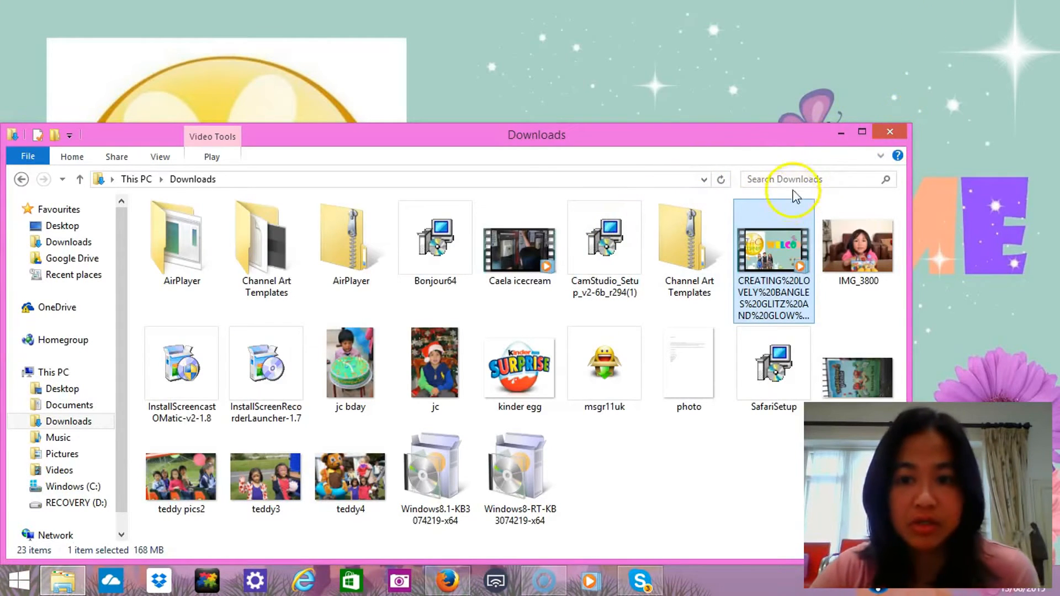
{"action": "mouse_move", "coordinate": [890, 132]}
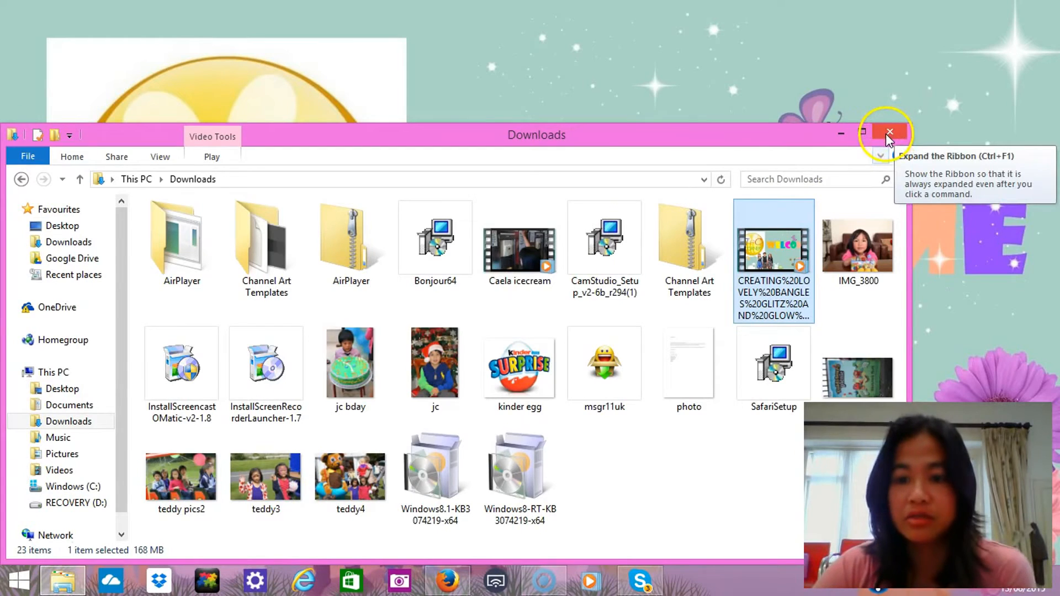
{"action": "left_click", "coordinate": [889, 132]}
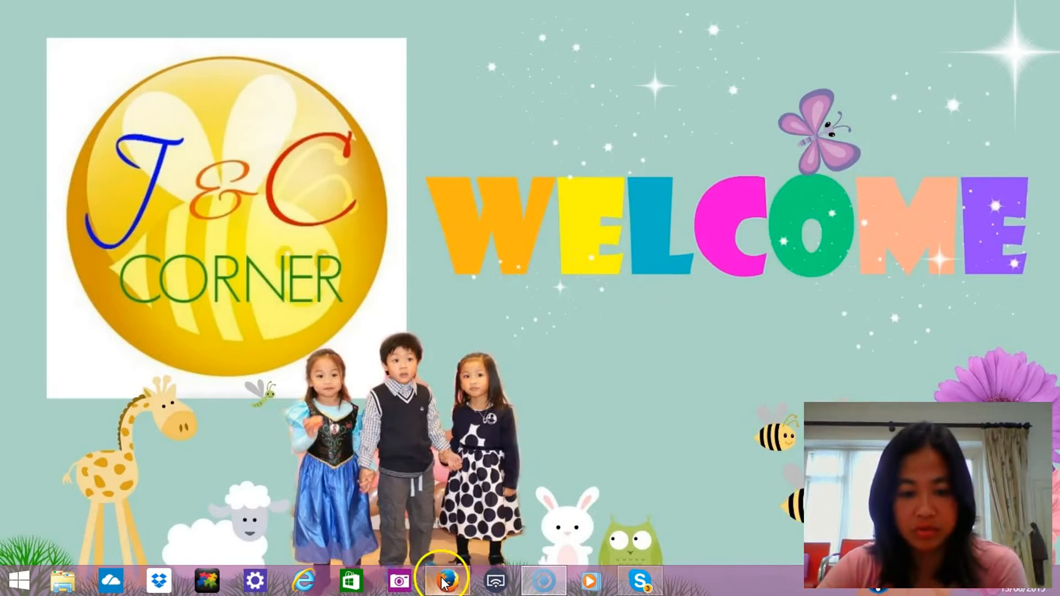
Return to Firefox and sign out via the account avatar menu
{"action": "left_click", "coordinate": [445, 581]}
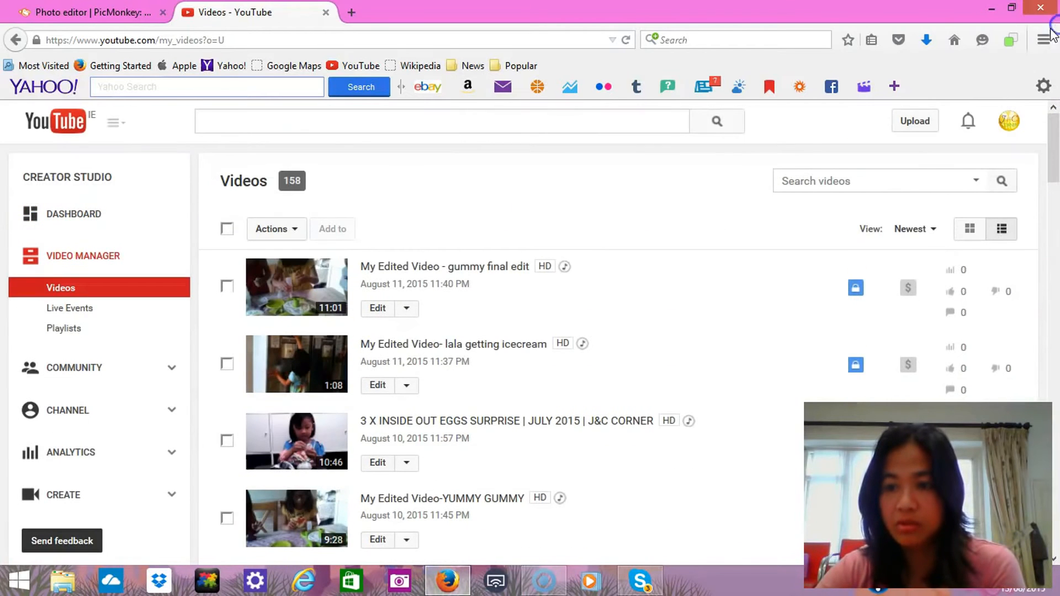
{"action": "left_click", "coordinate": [1008, 121]}
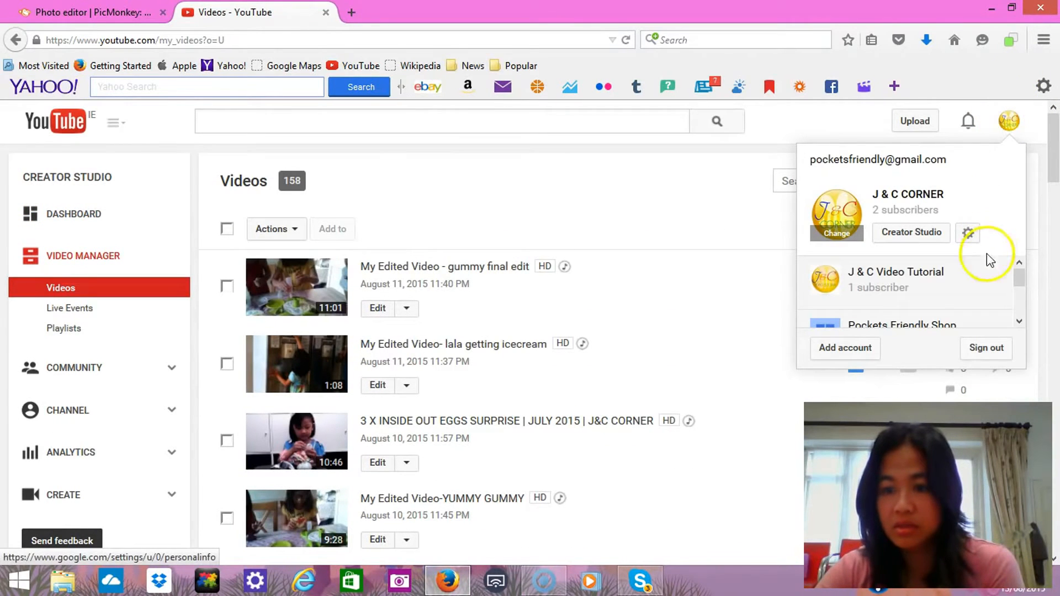
{"action": "left_click", "coordinate": [986, 349]}
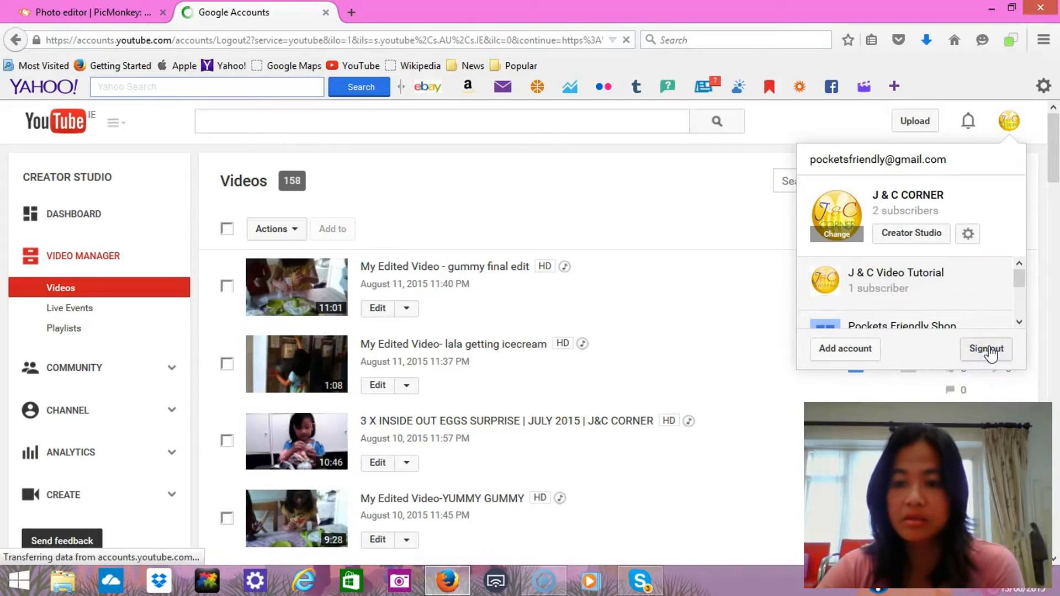
{"action": "left_click", "coordinate": [986, 349]}
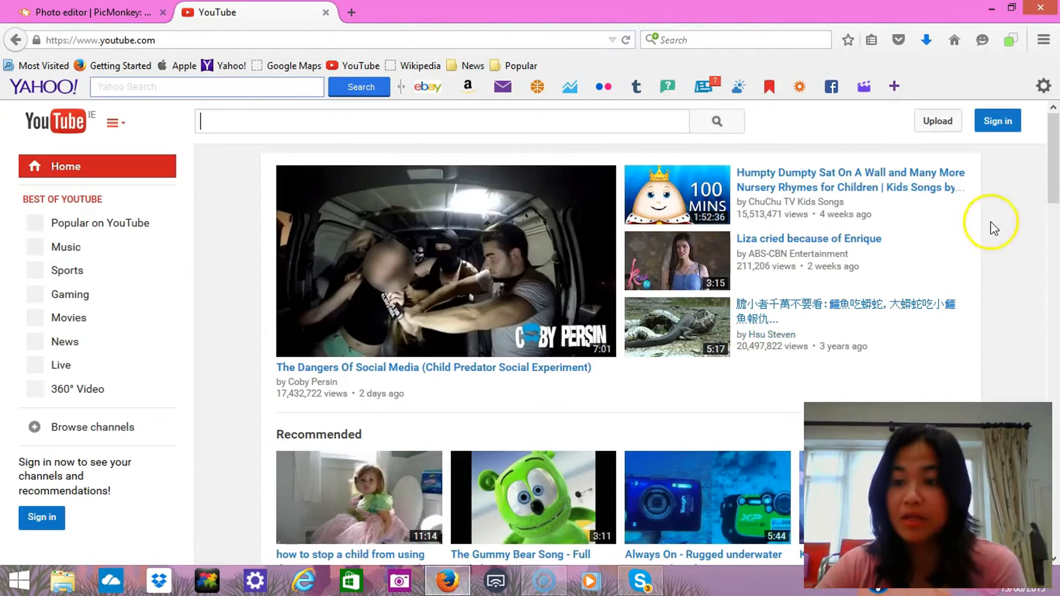
Start signing in and choose to add a different Google account
{"action": "left_click", "coordinate": [997, 120]}
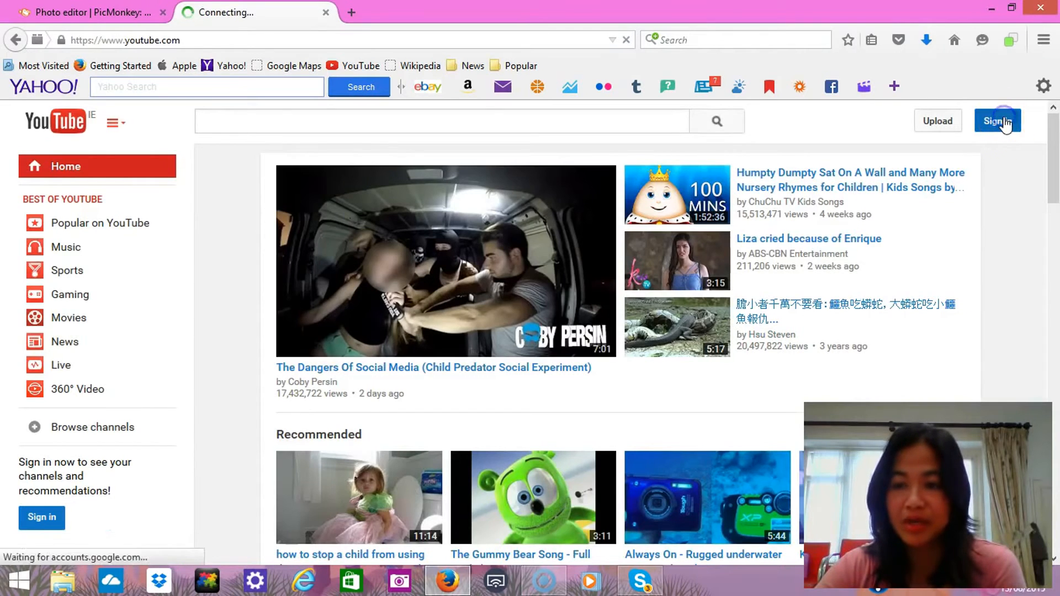
{"action": "left_click", "coordinate": [997, 120]}
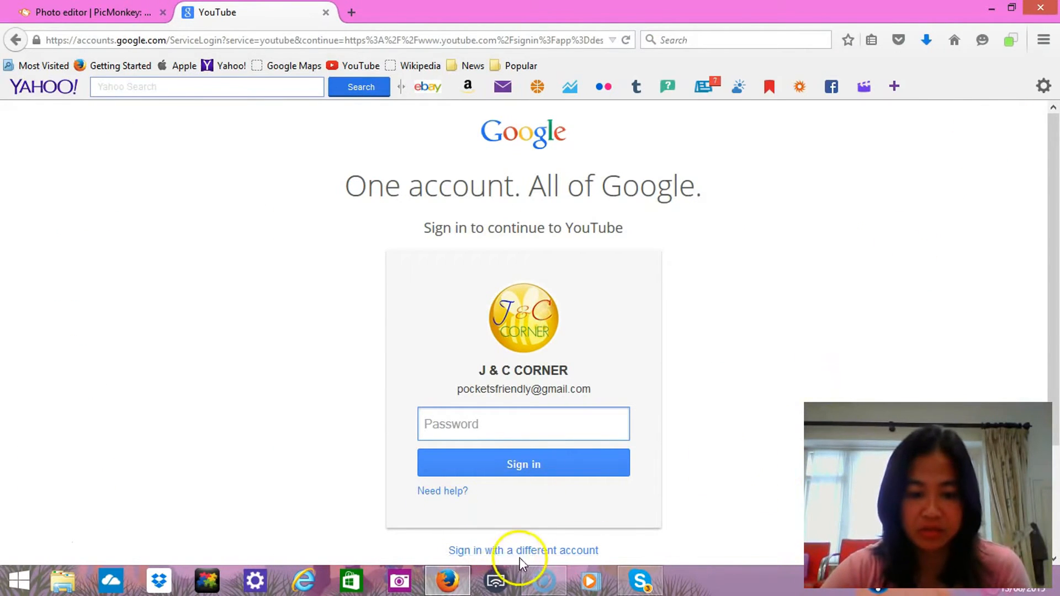
{"action": "left_click", "coordinate": [523, 551]}
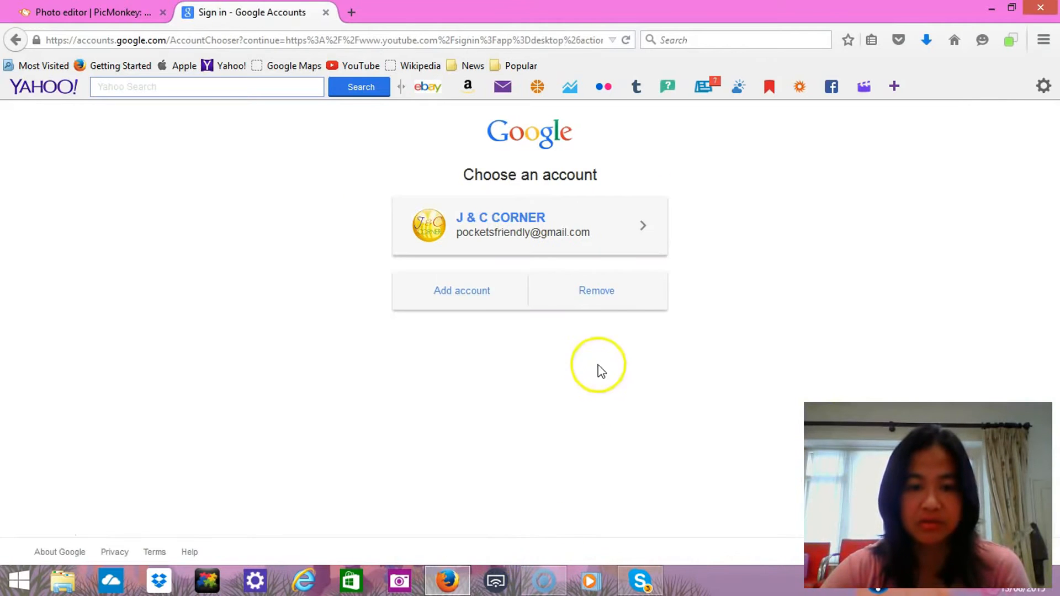
{"action": "left_click", "coordinate": [461, 290]}
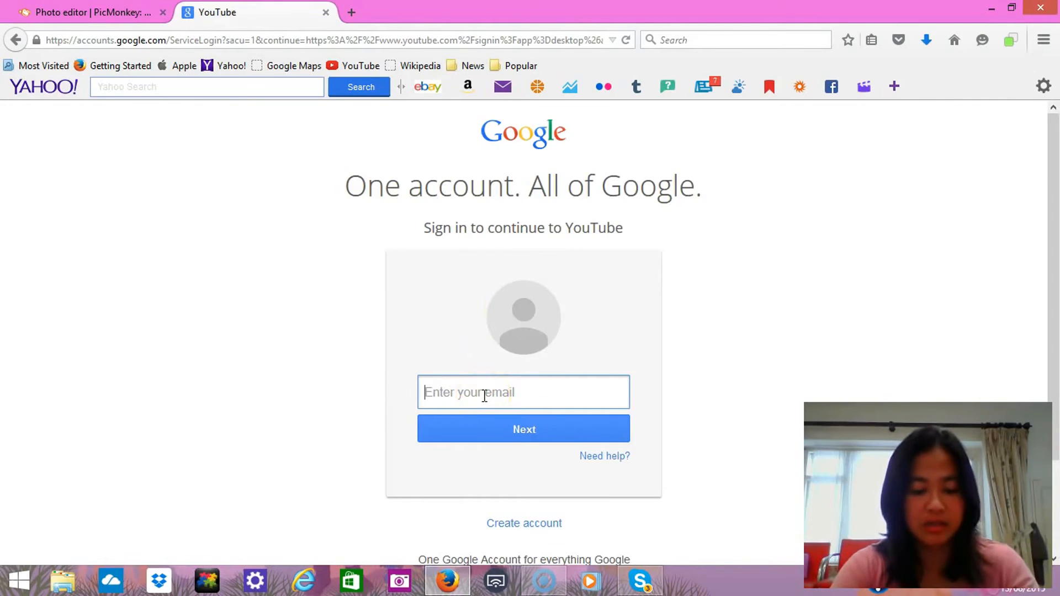
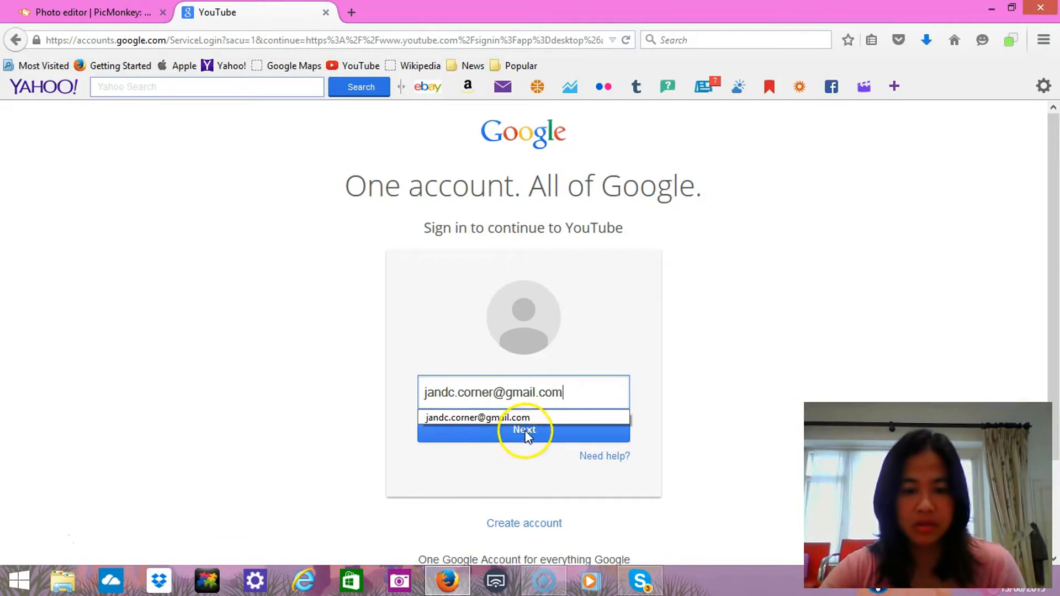
Enter the second account's email and password to sign in
{"action": "left_click", "coordinate": [524, 430]}
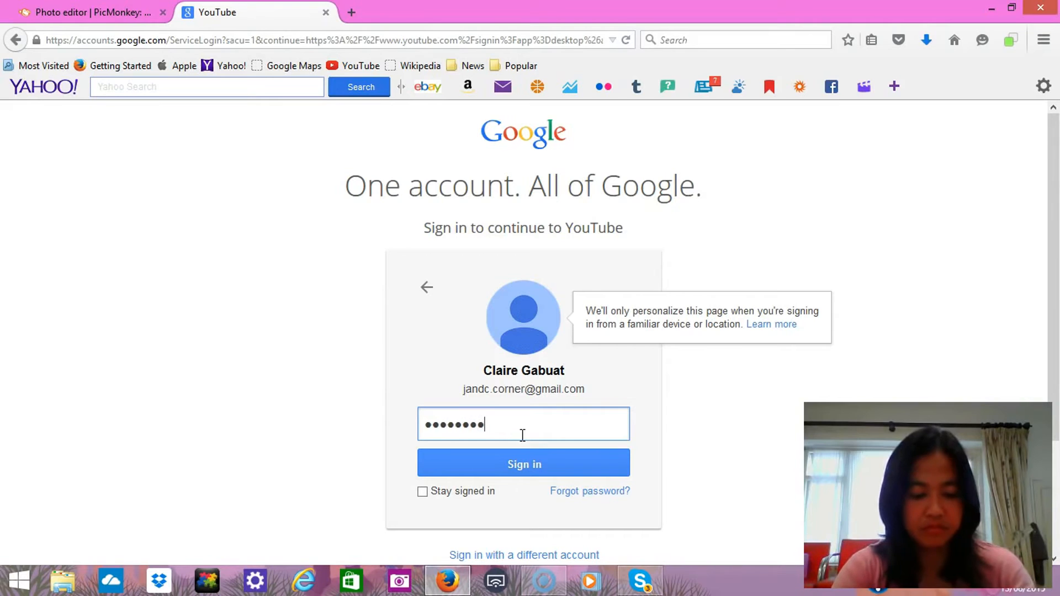
{"action": "left_click", "coordinate": [523, 463]}
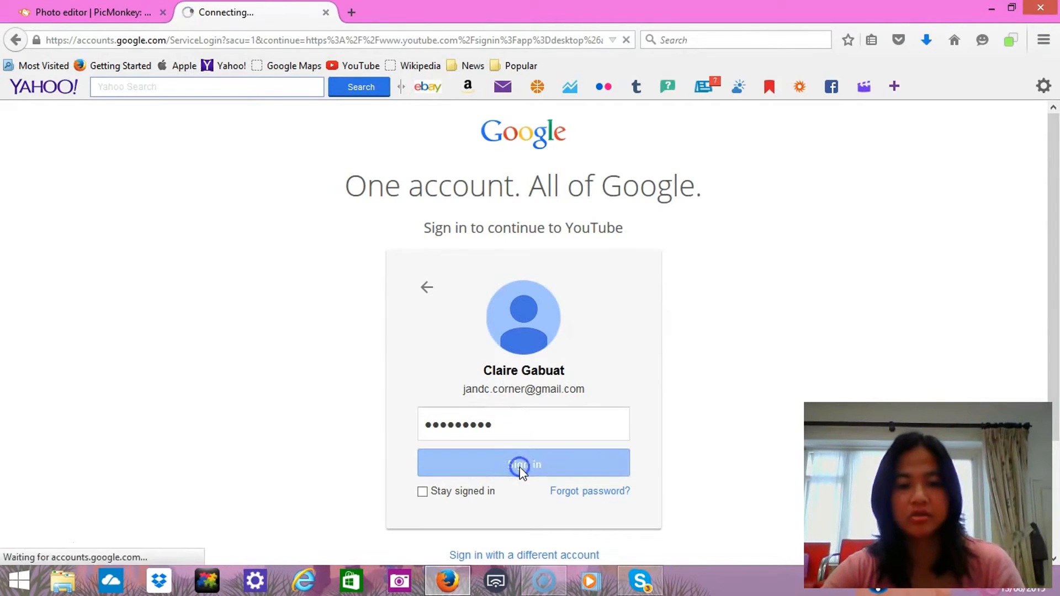
{"action": "left_click", "coordinate": [523, 463]}
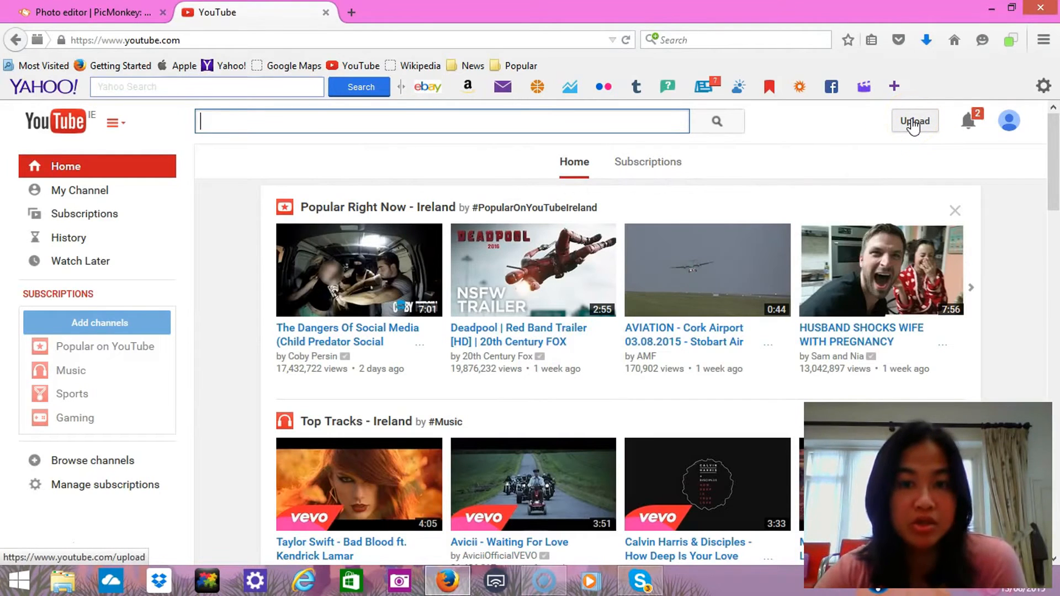
Open the upload page and select the bangles video from Downloads
{"action": "left_click", "coordinate": [914, 120]}
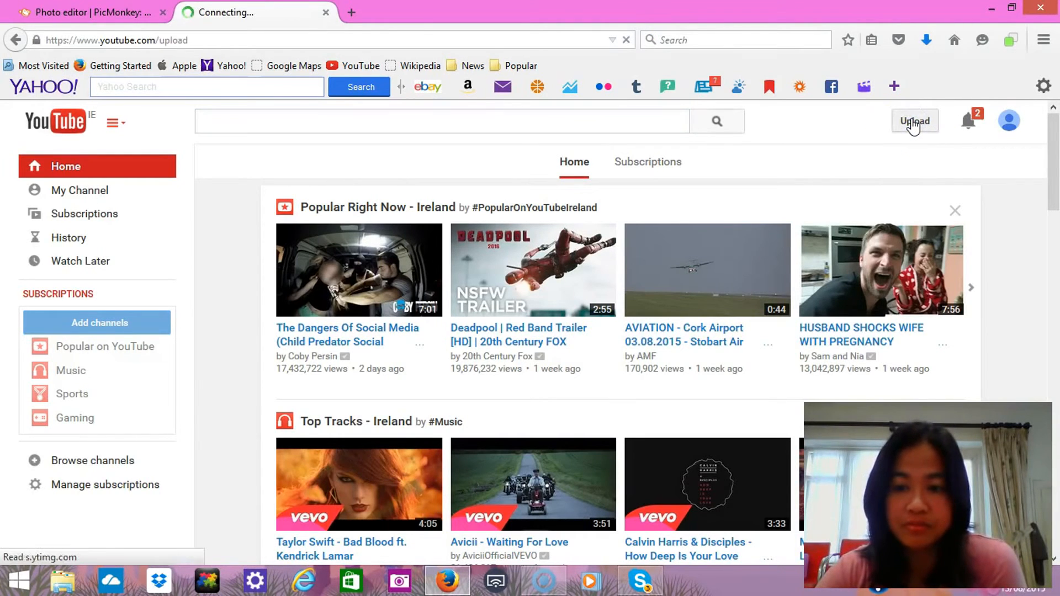
{"action": "left_click", "coordinate": [913, 120]}
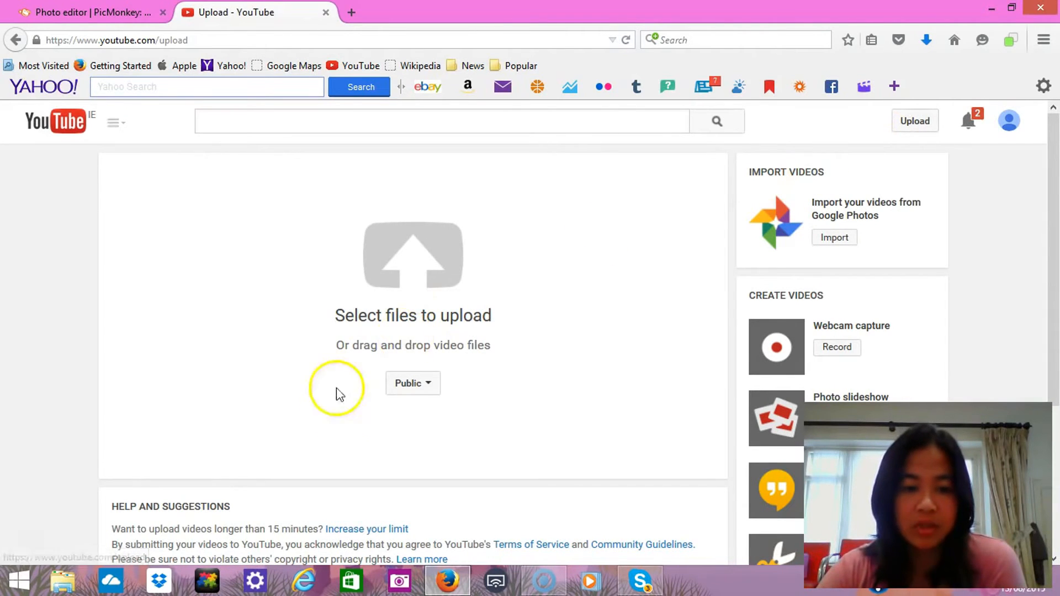
{"action": "mouse_move", "coordinate": [413, 264]}
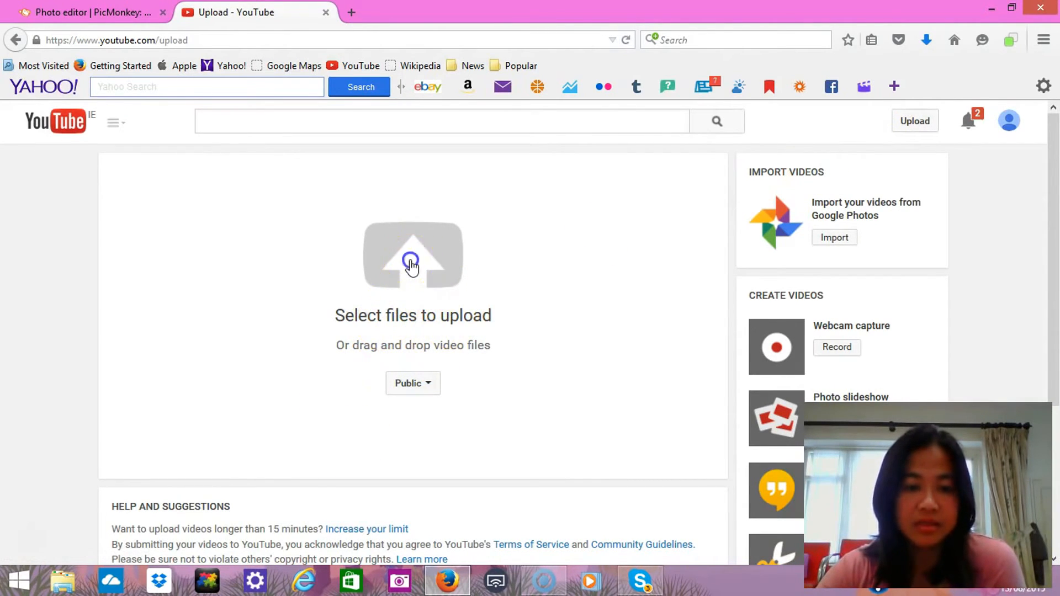
{"action": "left_click", "coordinate": [413, 264]}
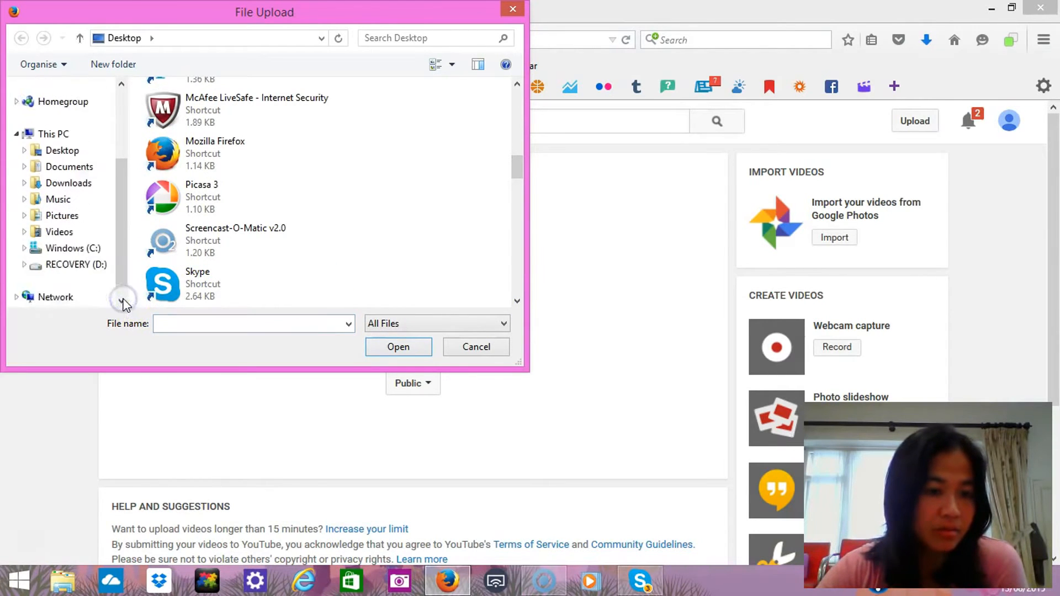
{"action": "left_click", "coordinate": [68, 150]}
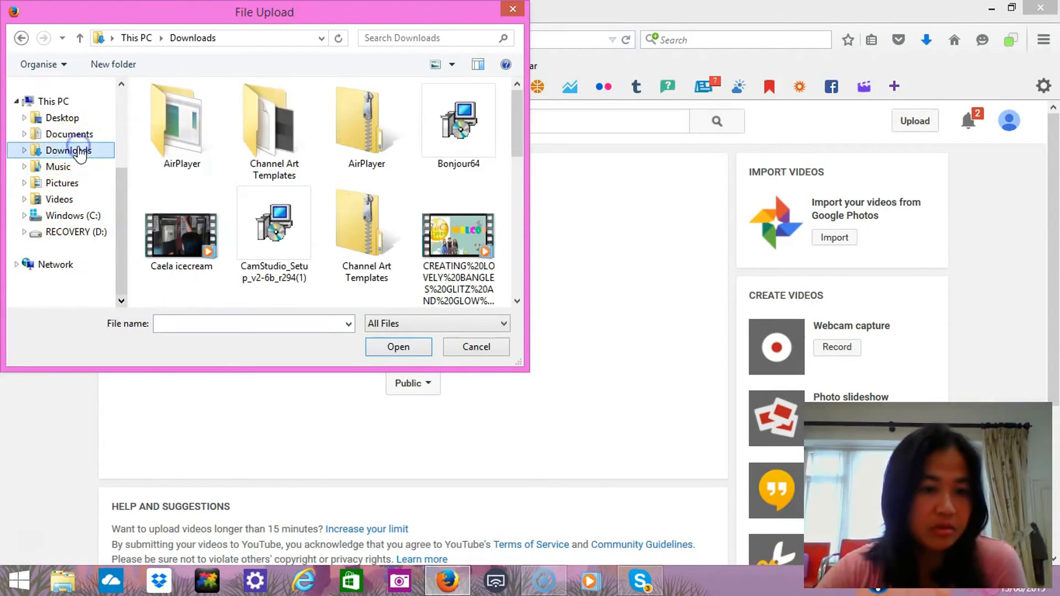
{"action": "left_click", "coordinate": [459, 233]}
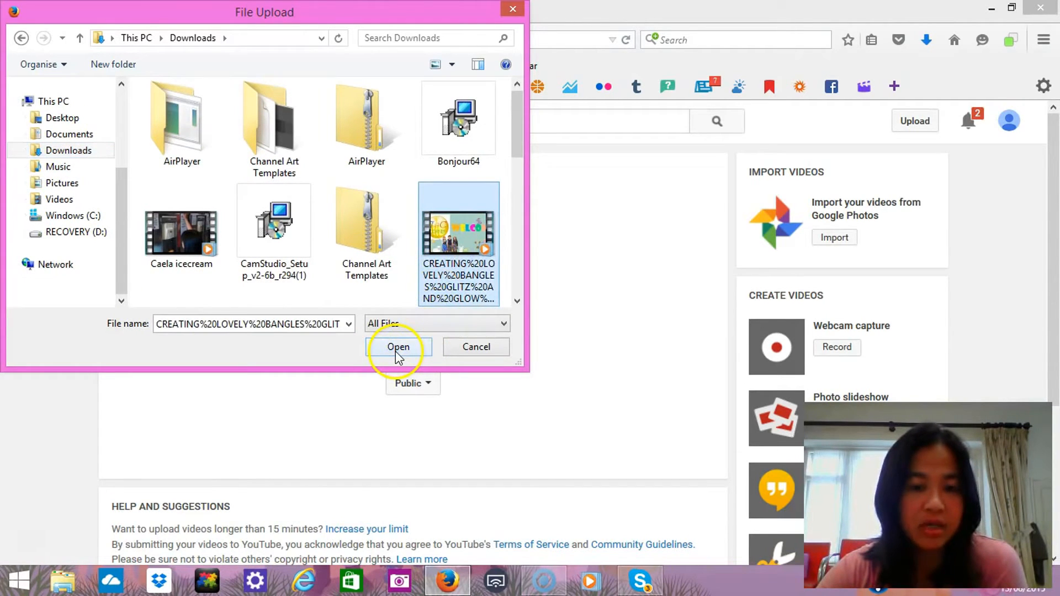
{"action": "mouse_move", "coordinate": [449, 256]}
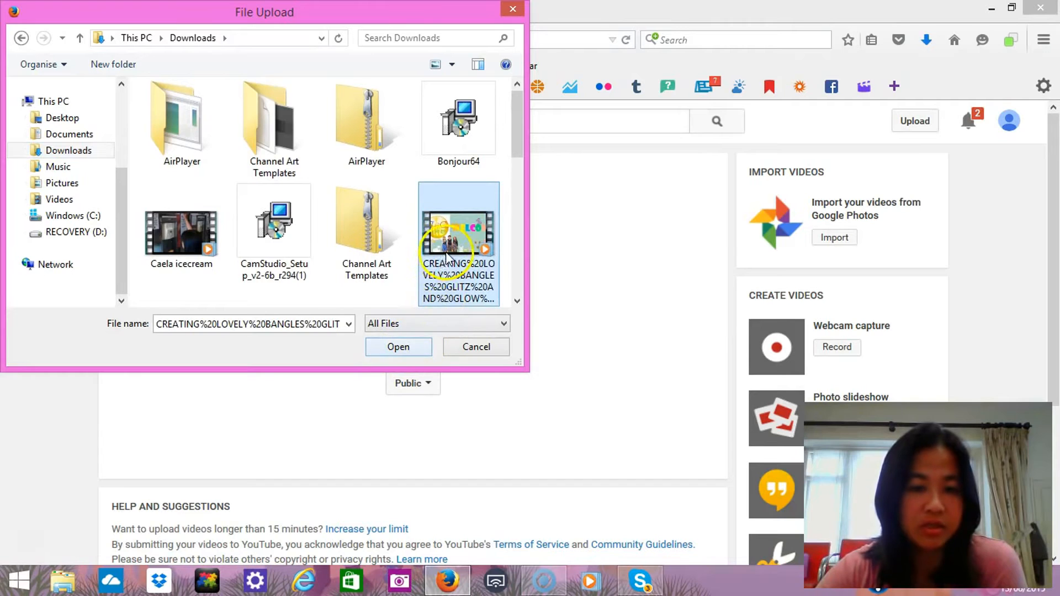
Upload the selected bangles video and set its privacy to Private
{"action": "left_click", "coordinate": [398, 347]}
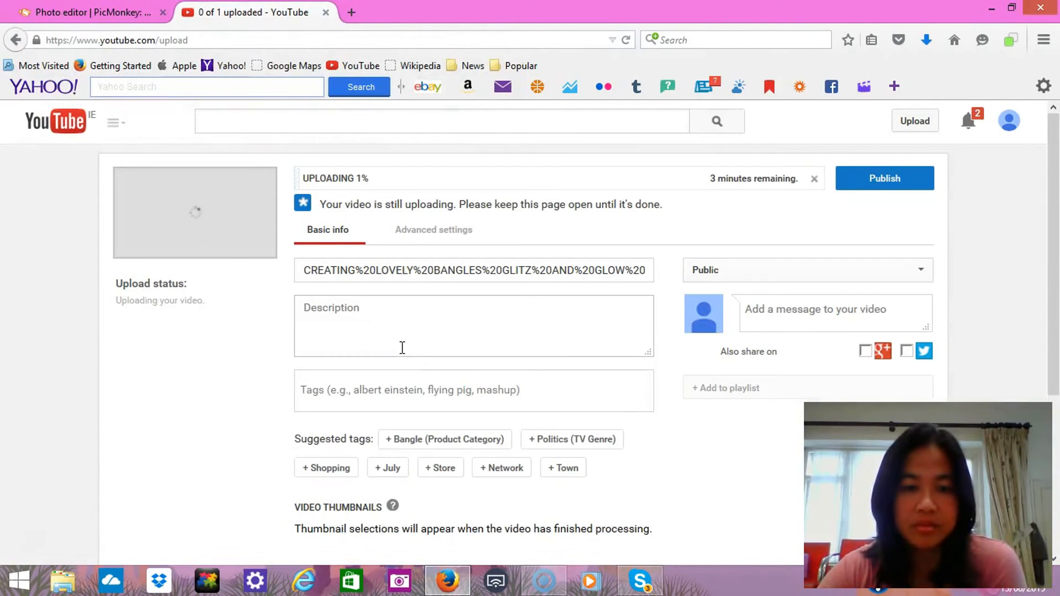
{"action": "left_click", "coordinate": [919, 270]}
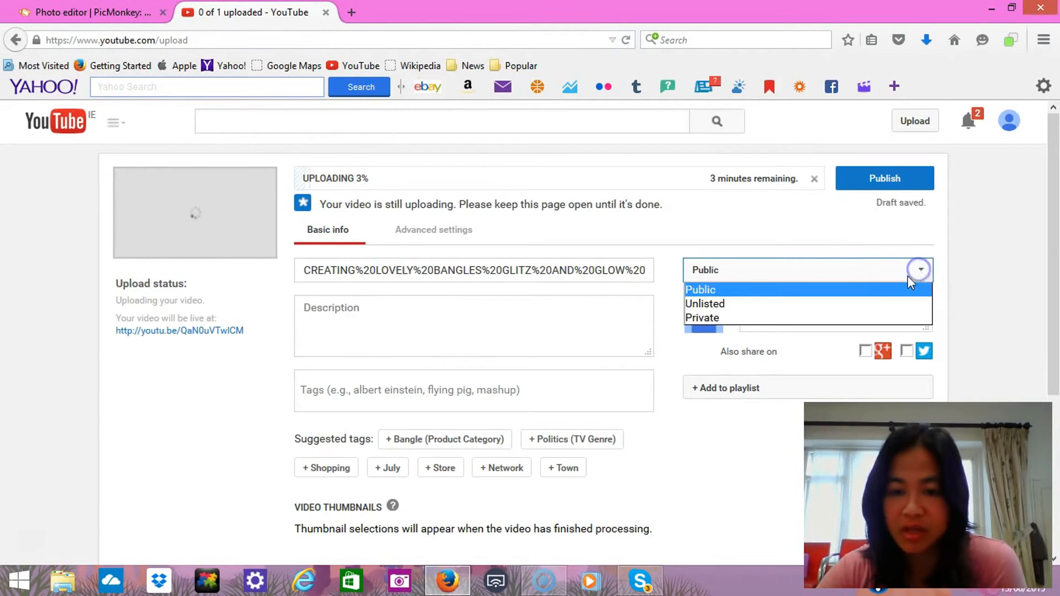
{"action": "left_click", "coordinate": [702, 318]}
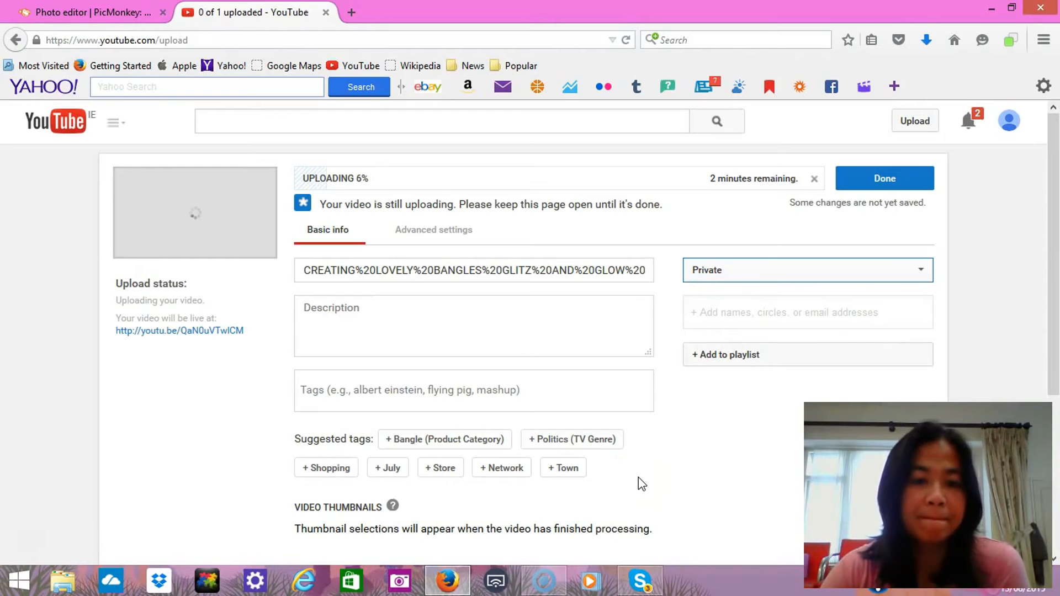
{"action": "mouse_move", "coordinate": [228, 498]}
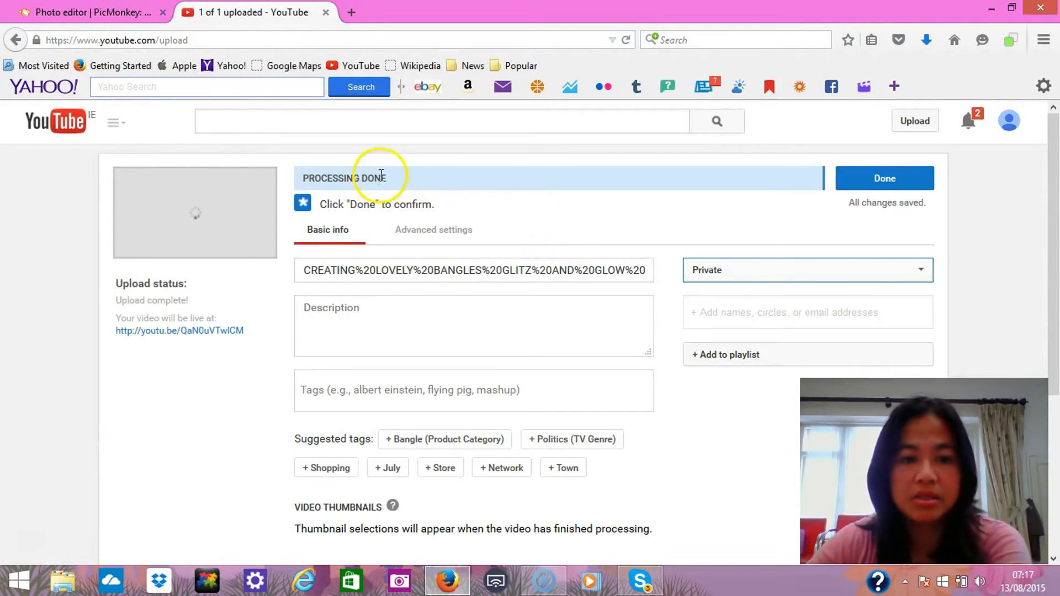
{"action": "mouse_move", "coordinate": [681, 279]}
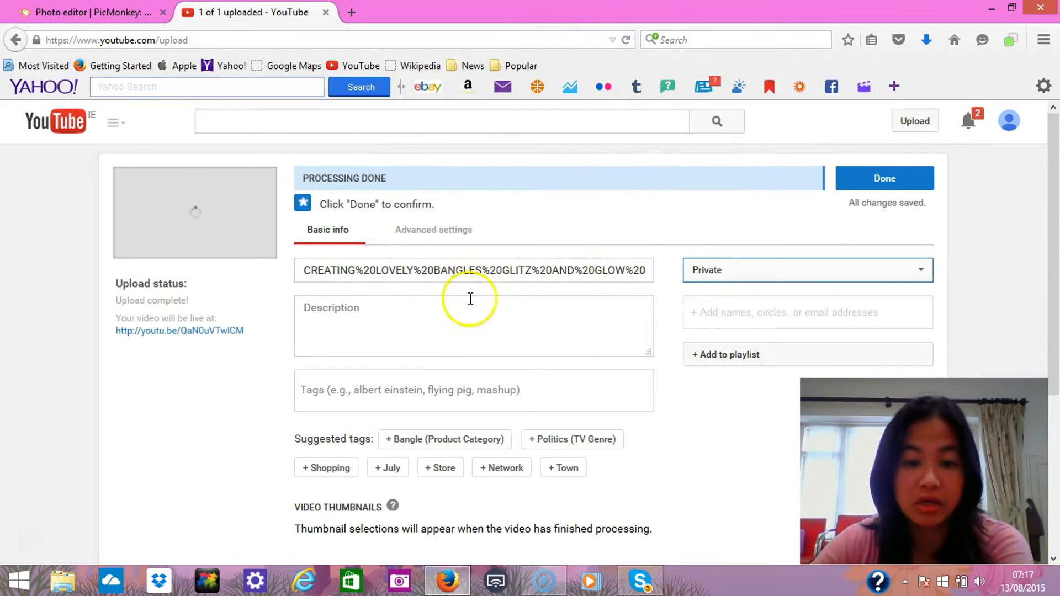
{"action": "mouse_move", "coordinate": [510, 446]}
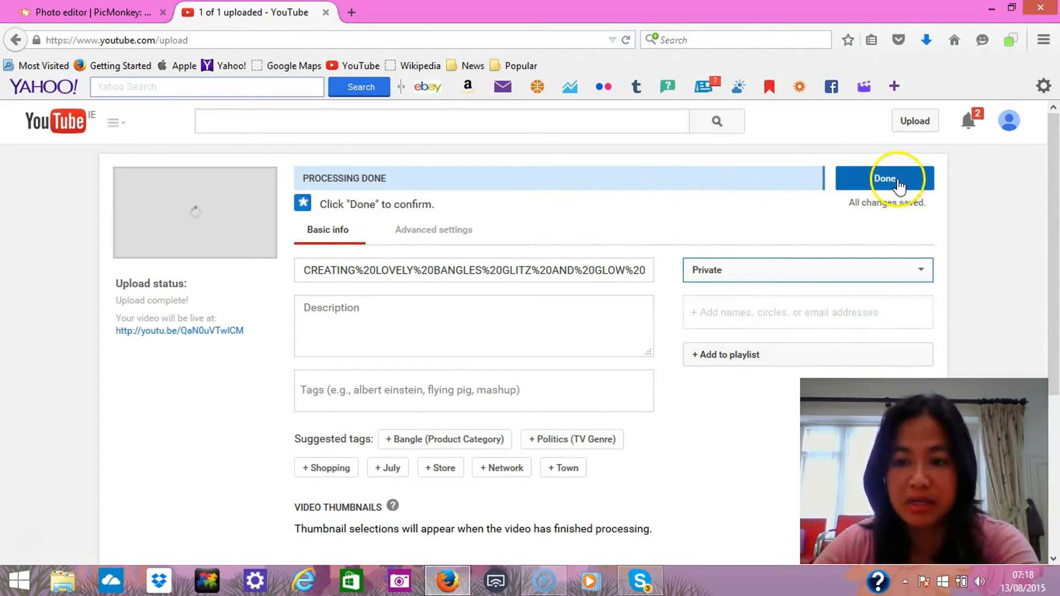
Click Done on the bangle video upload page
{"action": "left_click", "coordinate": [885, 178]}
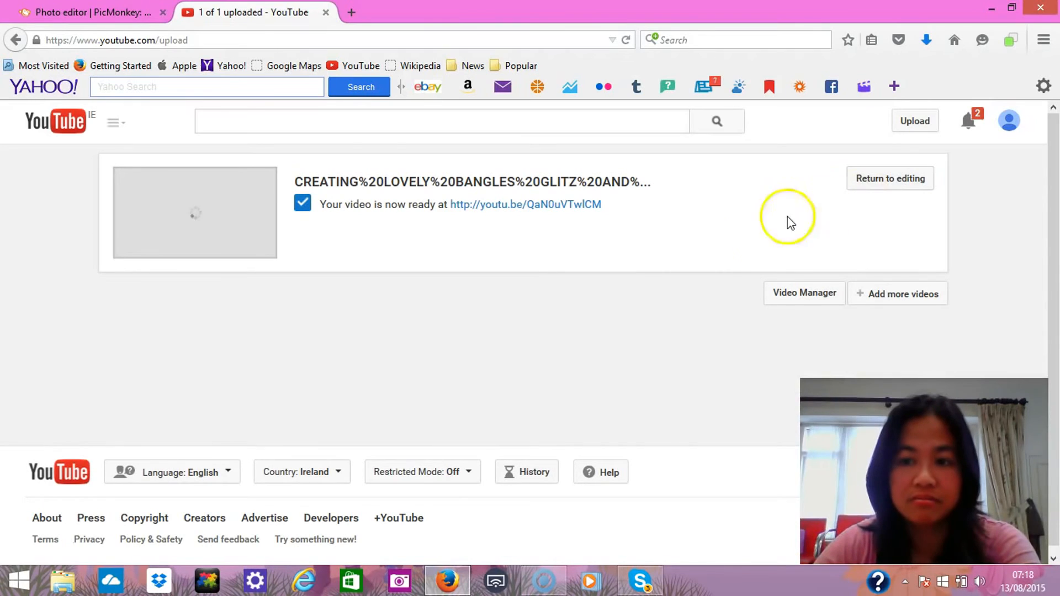
{"action": "mouse_move", "coordinate": [430, 279]}
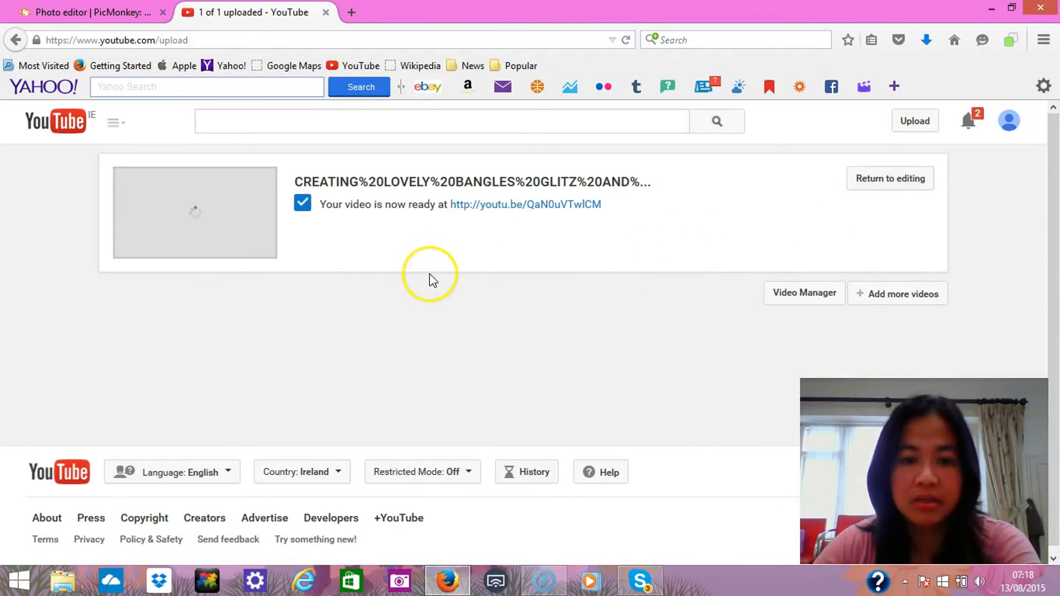
{"action": "mouse_move", "coordinate": [407, 224]}
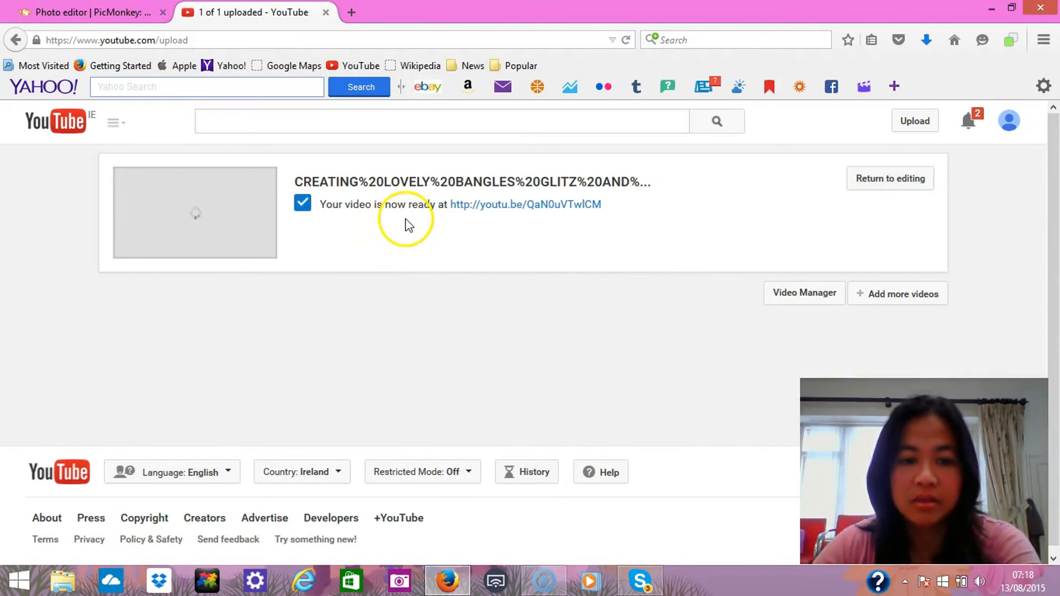
{"action": "mouse_move", "coordinate": [534, 226]}
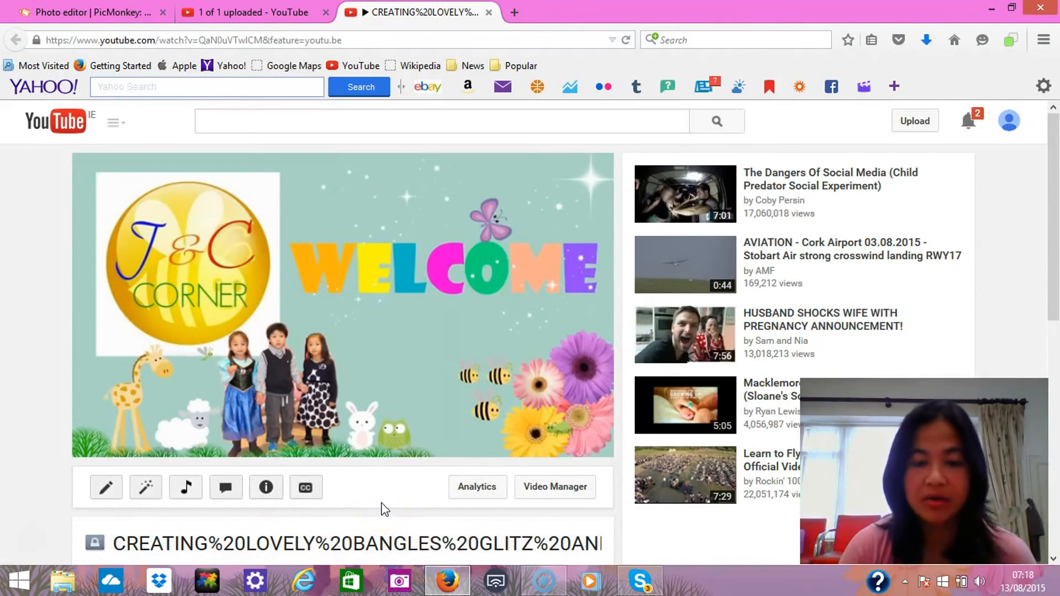
{"action": "mouse_move", "coordinate": [976, 161]}
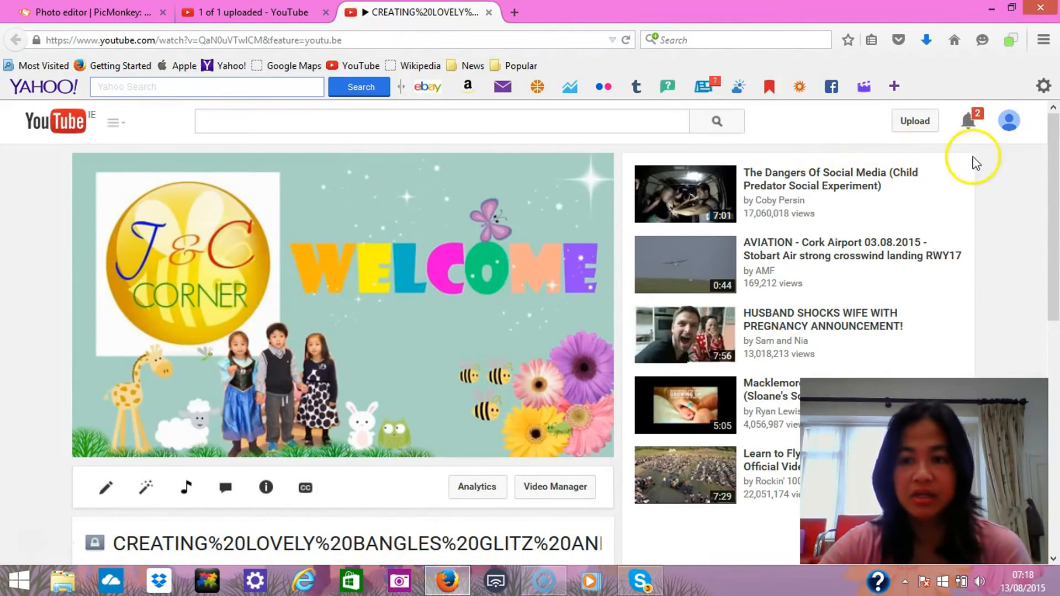
{"action": "mouse_move", "coordinate": [988, 155]}
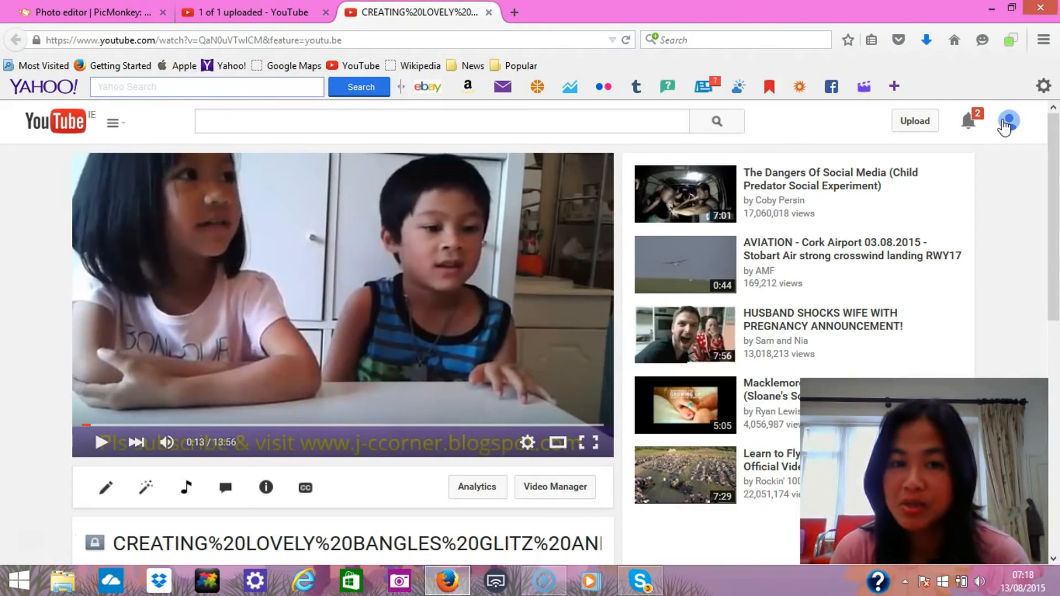
{"action": "mouse_move", "coordinate": [846, 237]}
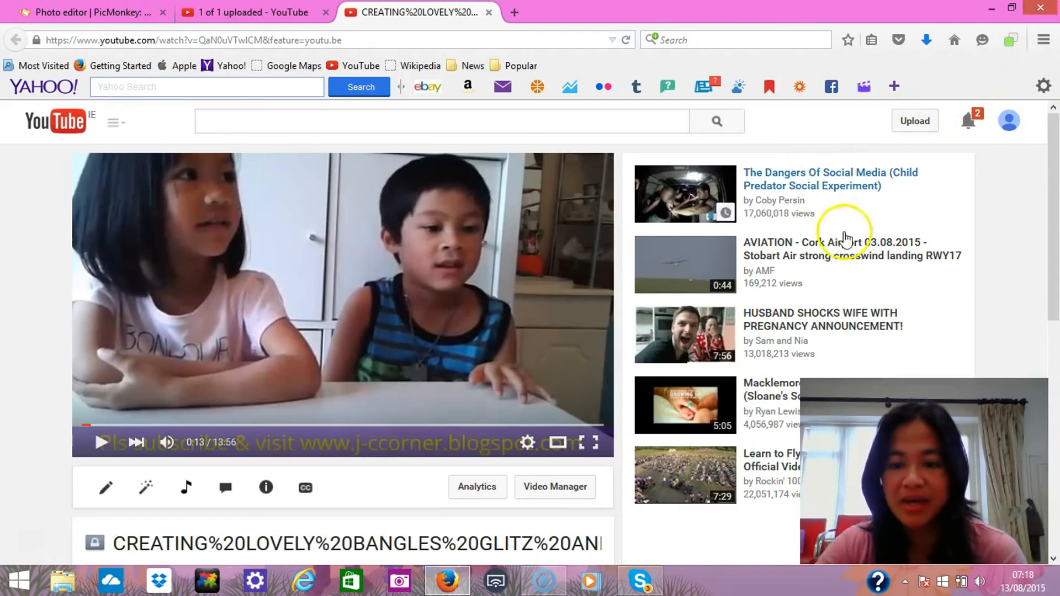